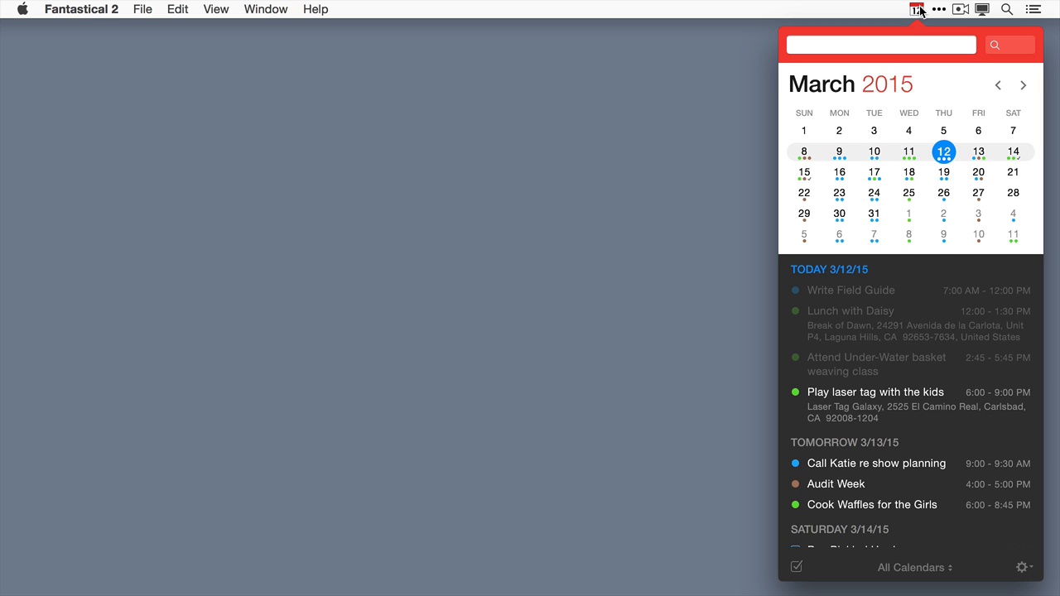
- Open the Fantastical 2 mini calendar, then bring up the app's menu in the menu bar
click(881, 45)
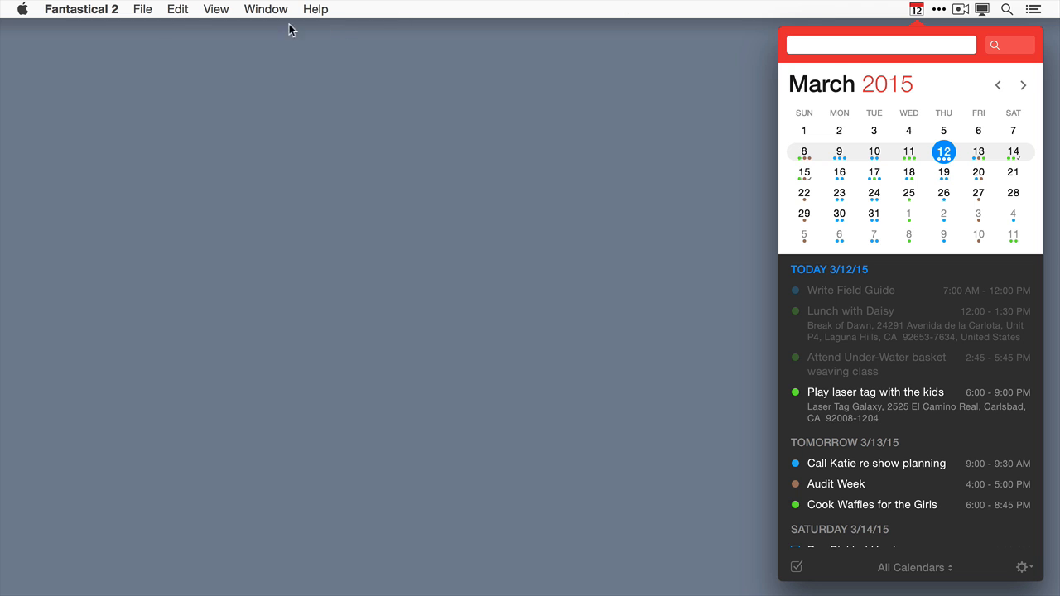
click(81, 9)
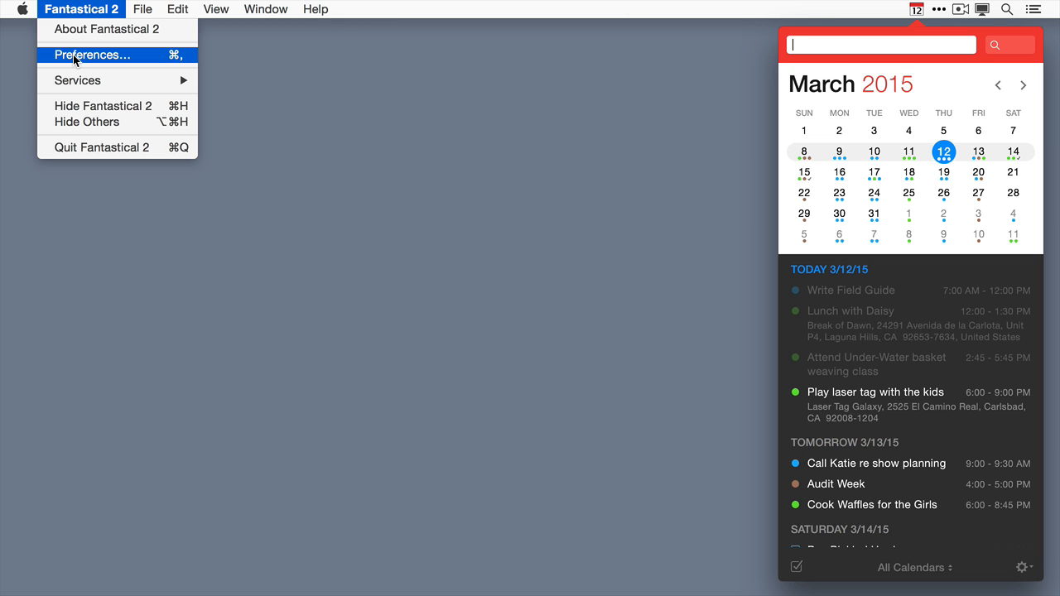
- In General preferences, keep MacSparky as default calendar and set event duration to 30 Minutes
click(92, 54)
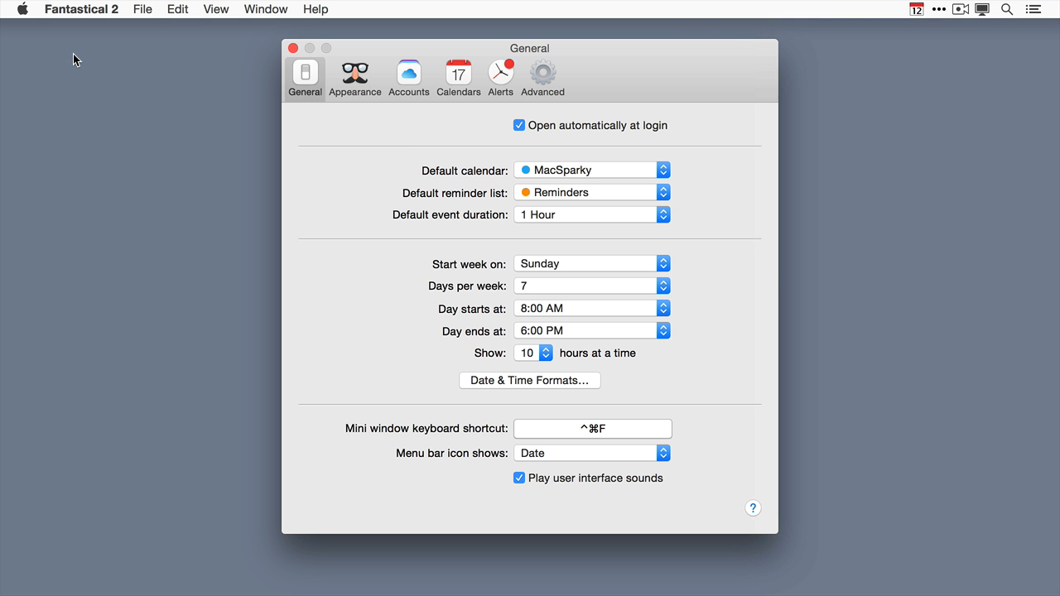
click(293, 48)
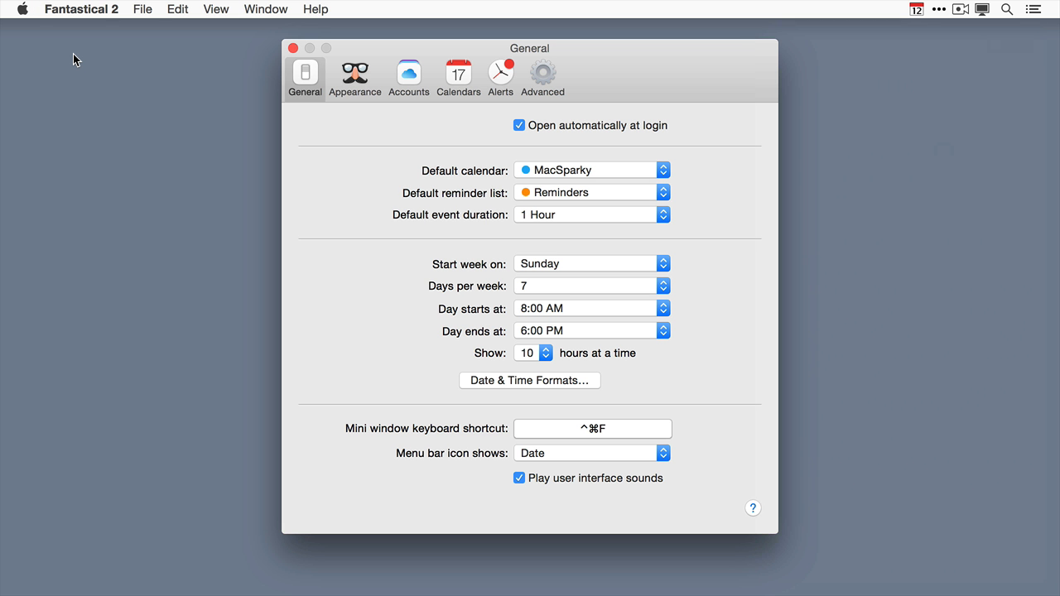
mouse_move(87, 58)
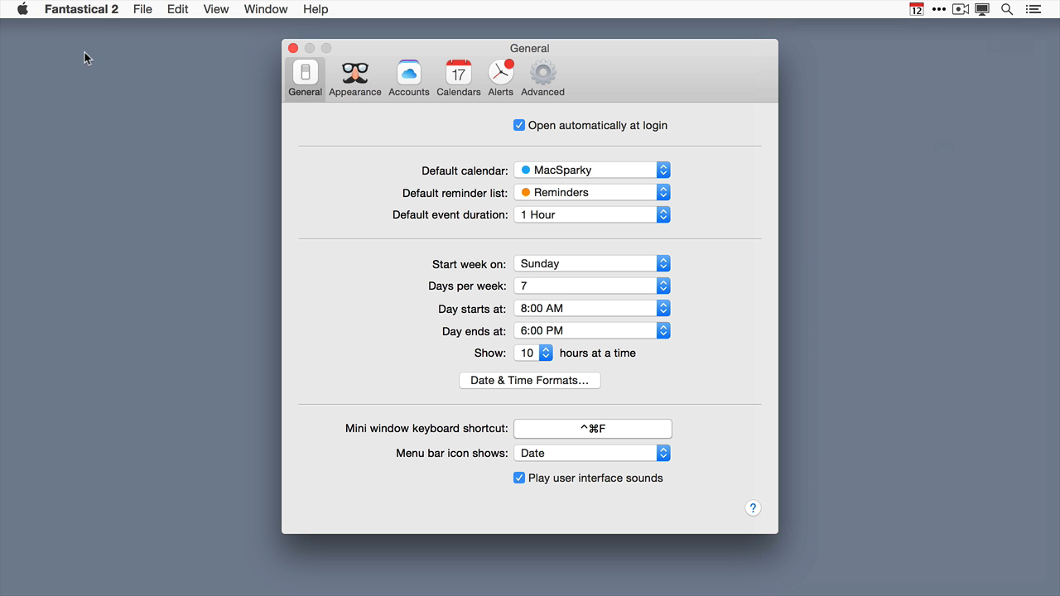
mouse_move(229, 188)
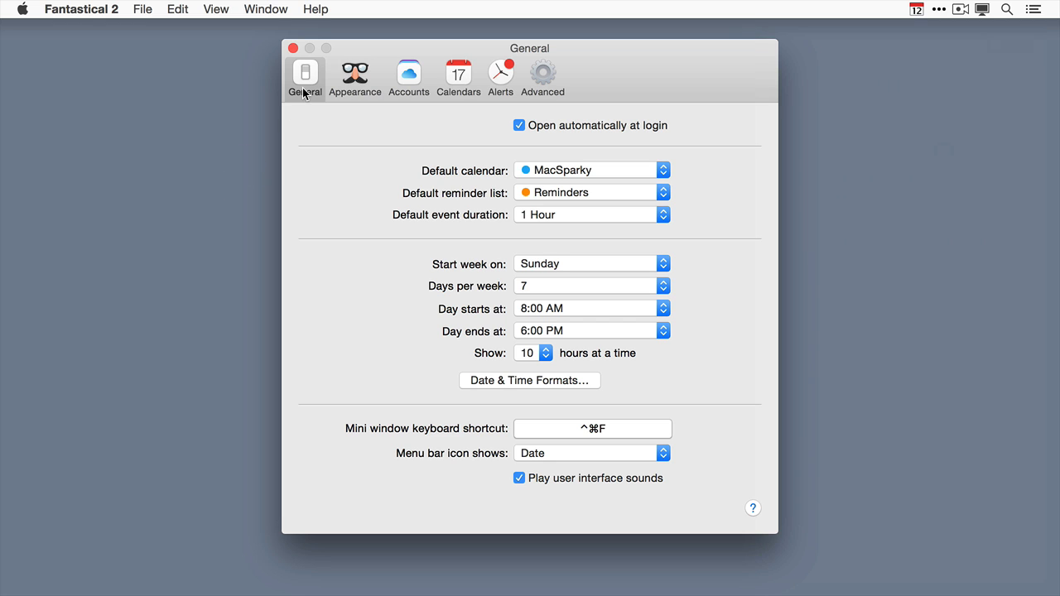
mouse_move(559, 137)
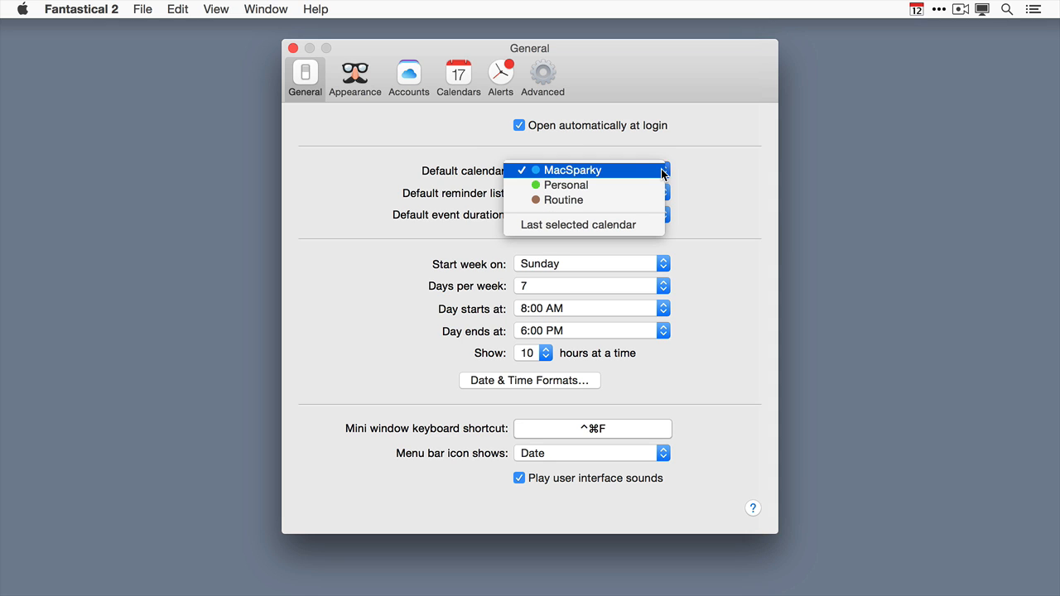
click(572, 170)
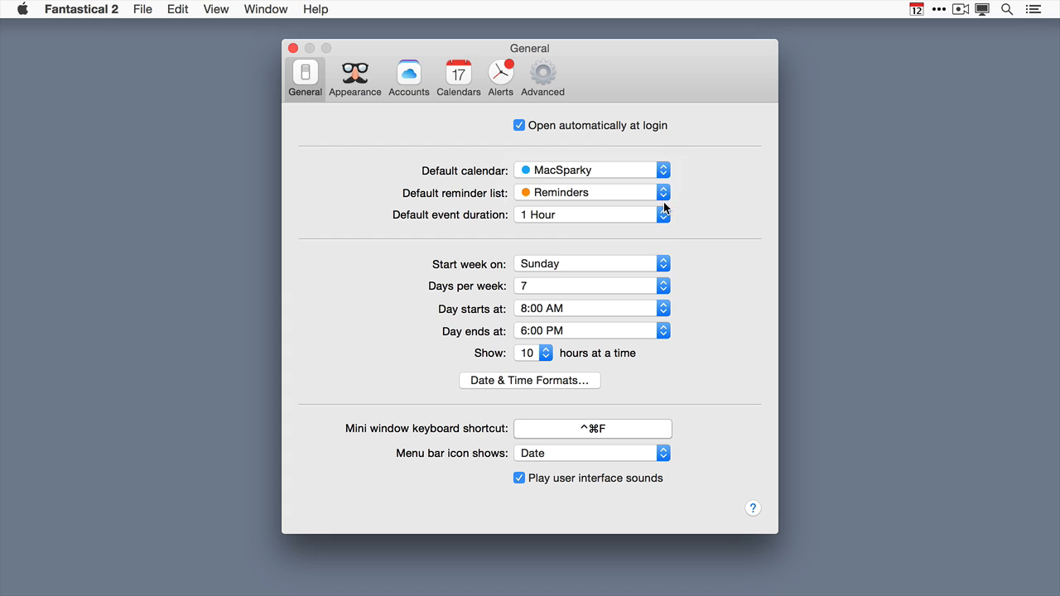
mouse_move(456, 186)
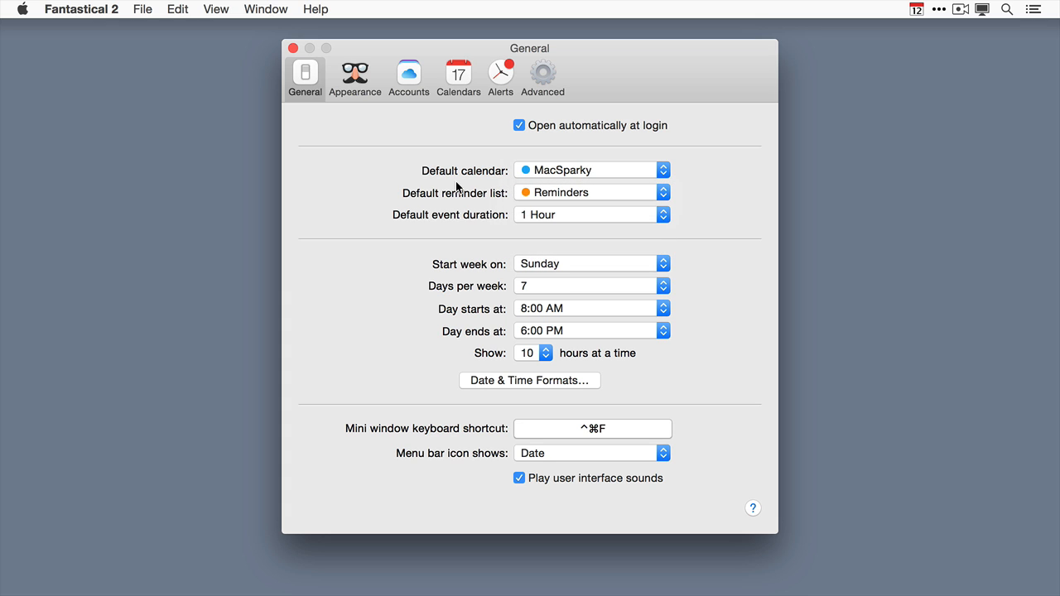
mouse_move(462, 239)
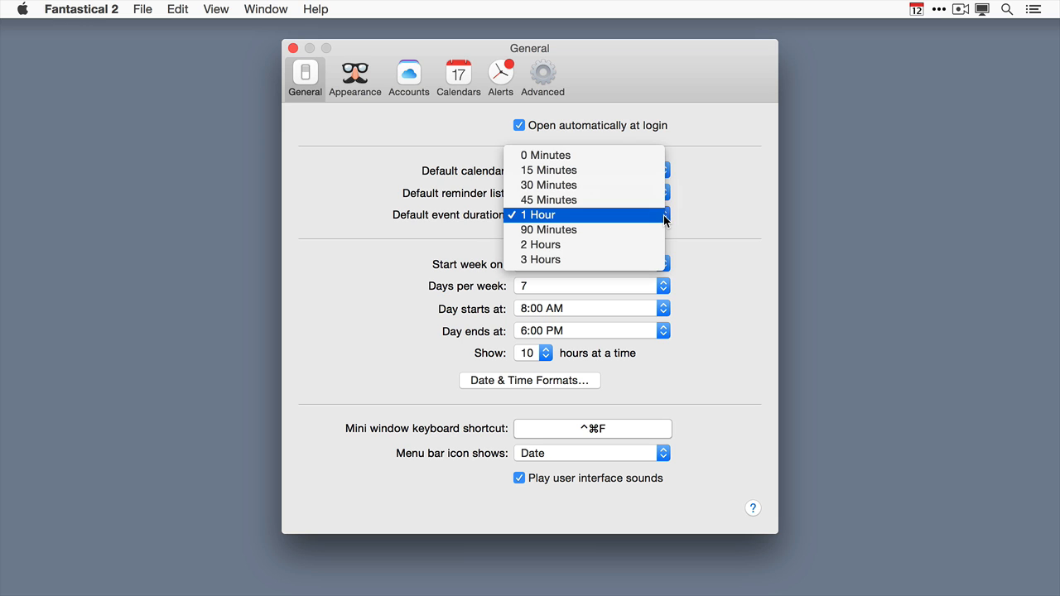
click(548, 185)
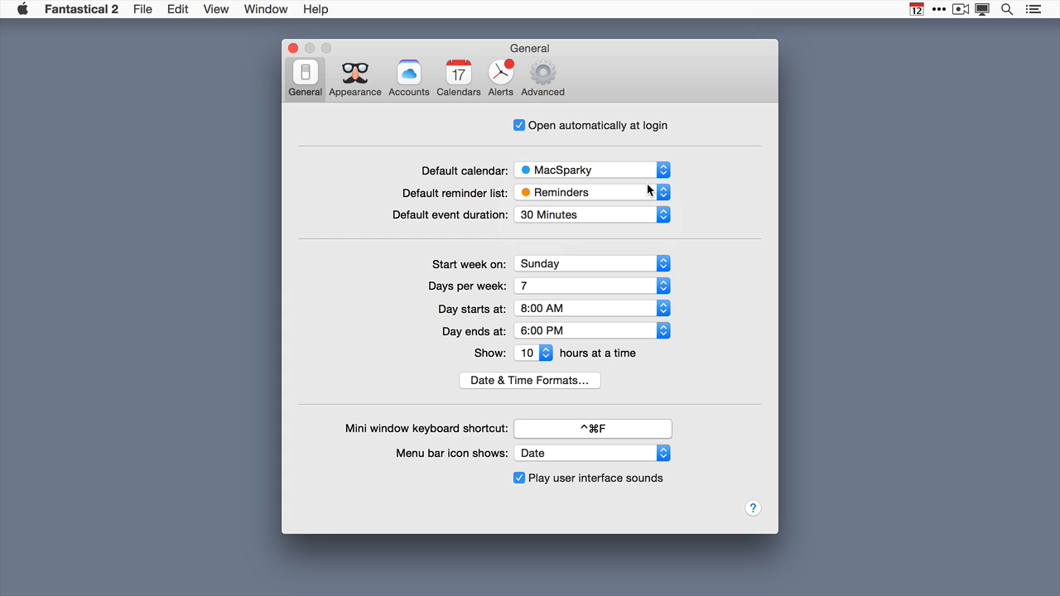
mouse_move(668, 269)
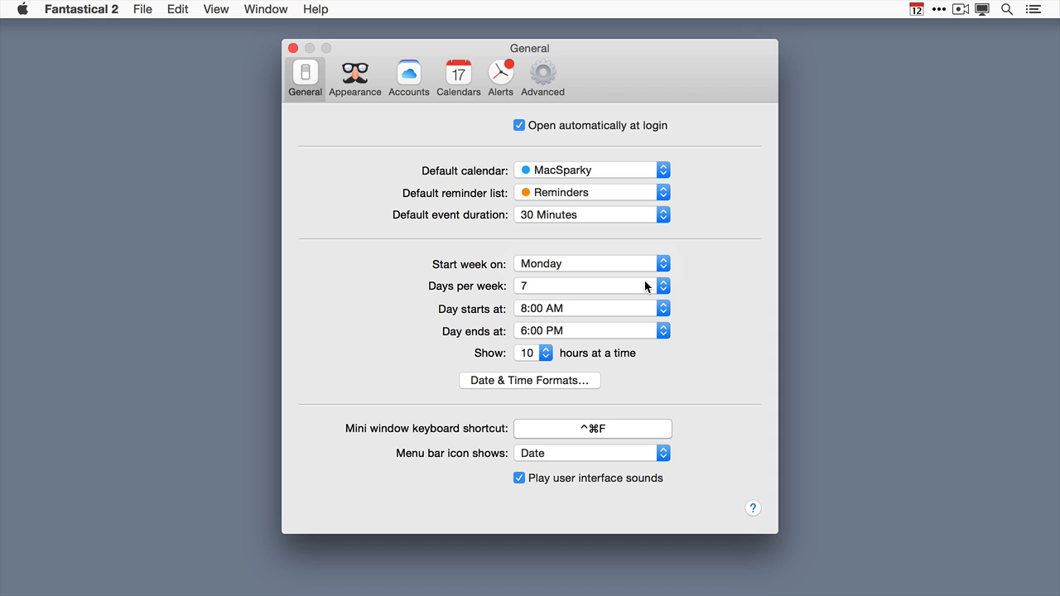
mouse_move(667, 290)
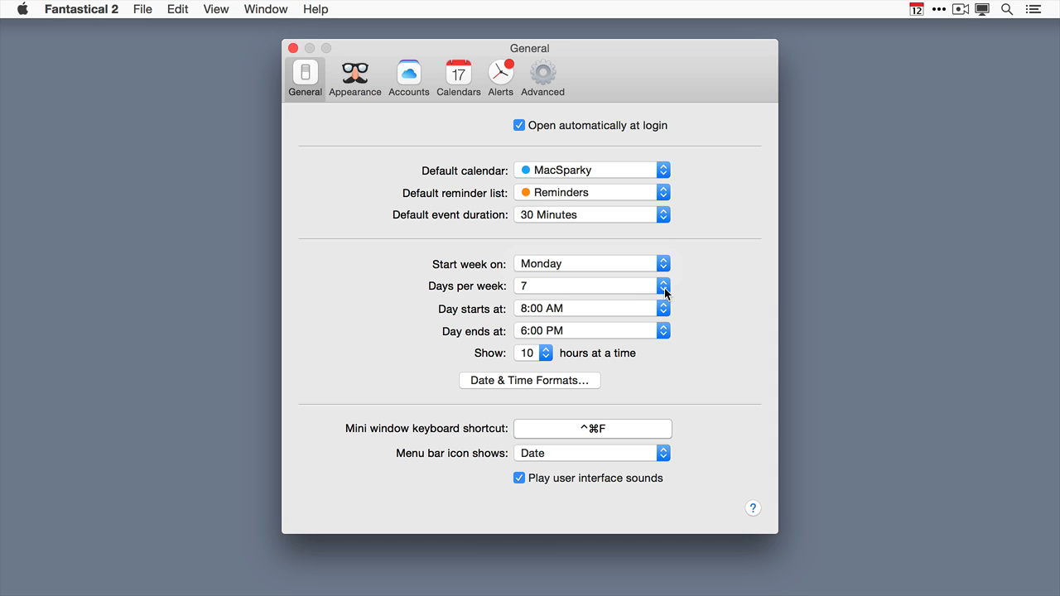
- Show 14 days per week, with days running 6:00 AM to 8:00 PM, displaying 12 hours
click(661, 286)
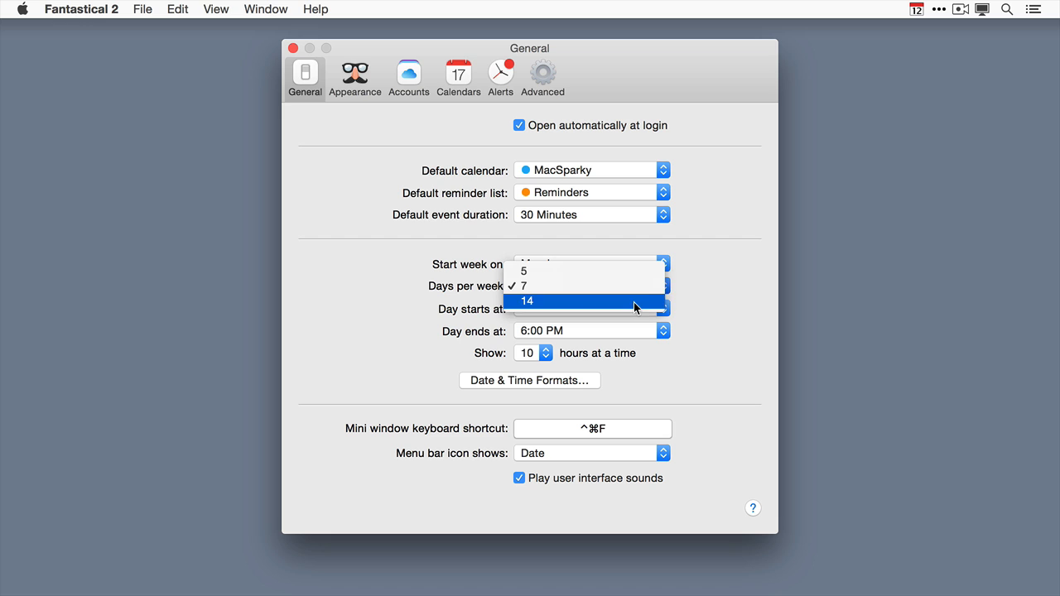
click(528, 301)
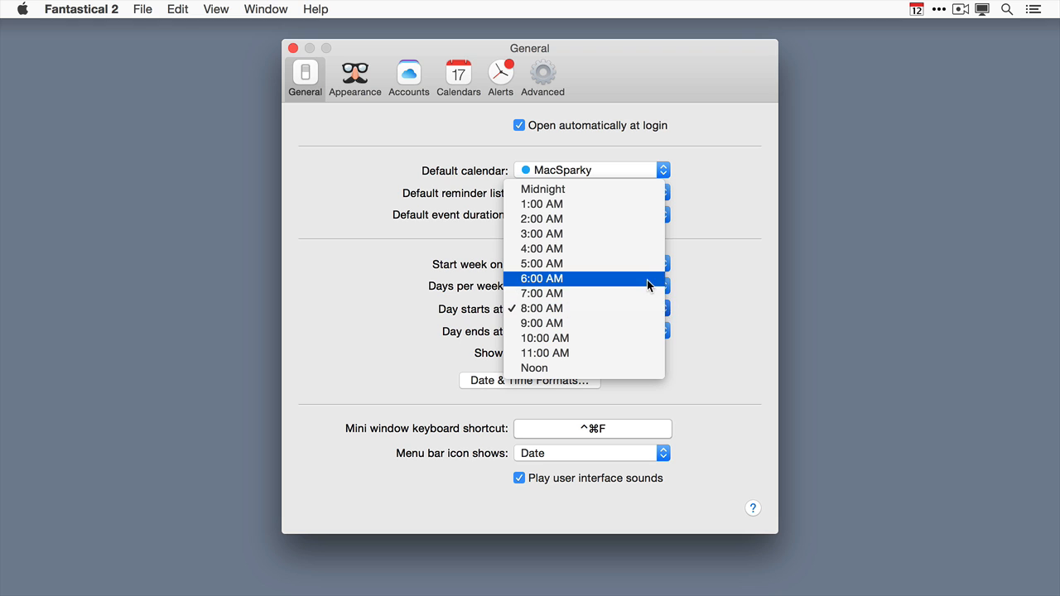
click(542, 279)
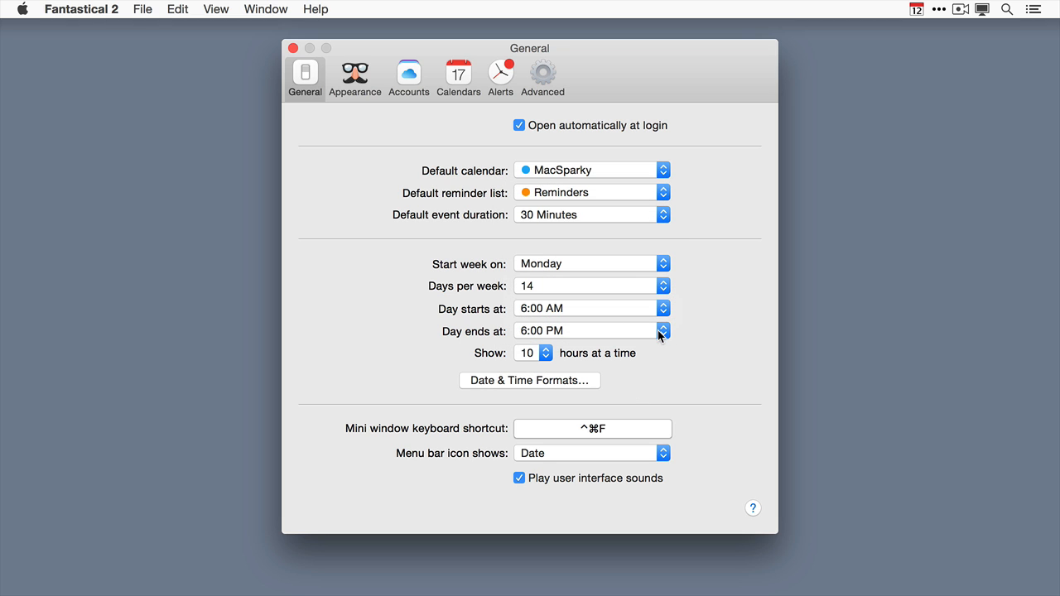
click(663, 327)
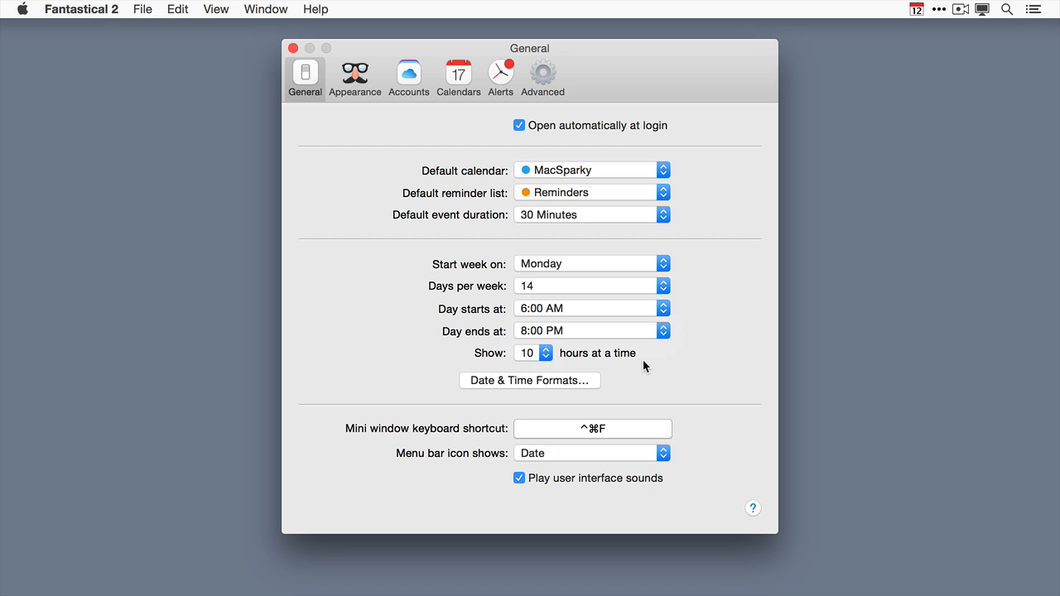
click(532, 353)
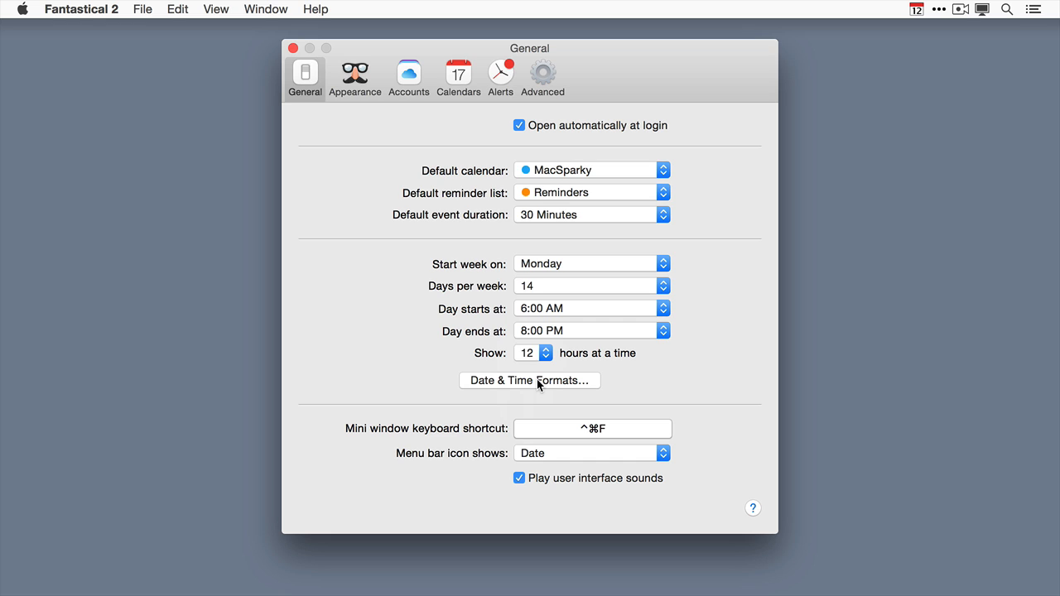
click(529, 380)
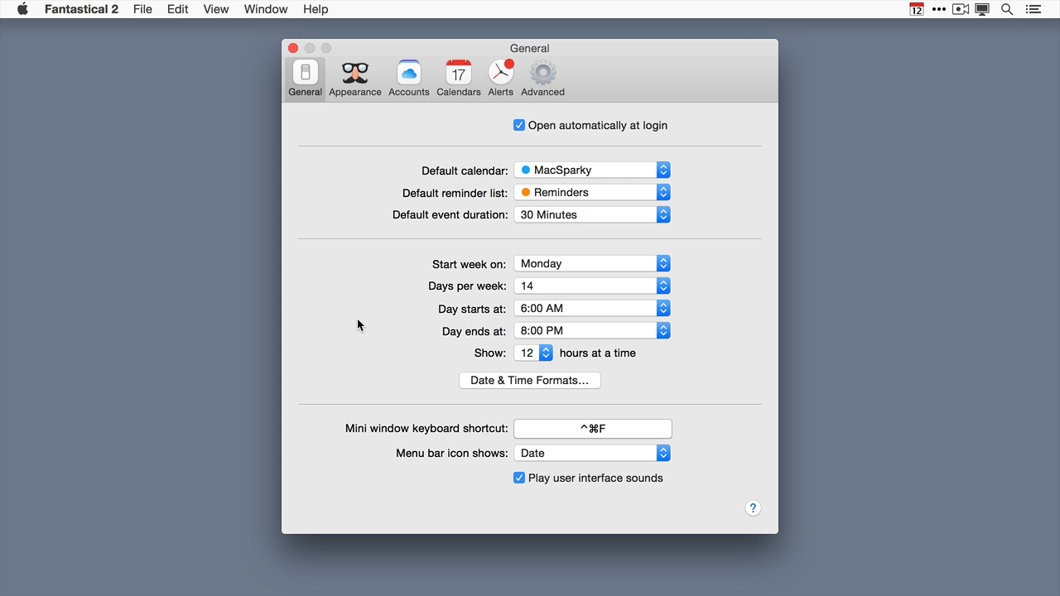
mouse_move(446, 440)
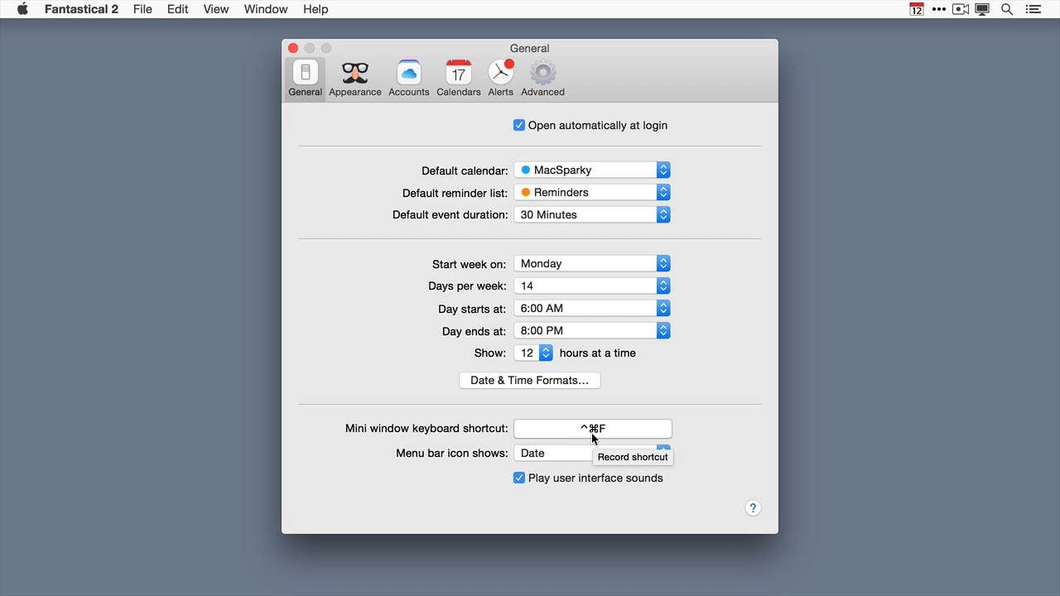
mouse_move(586, 437)
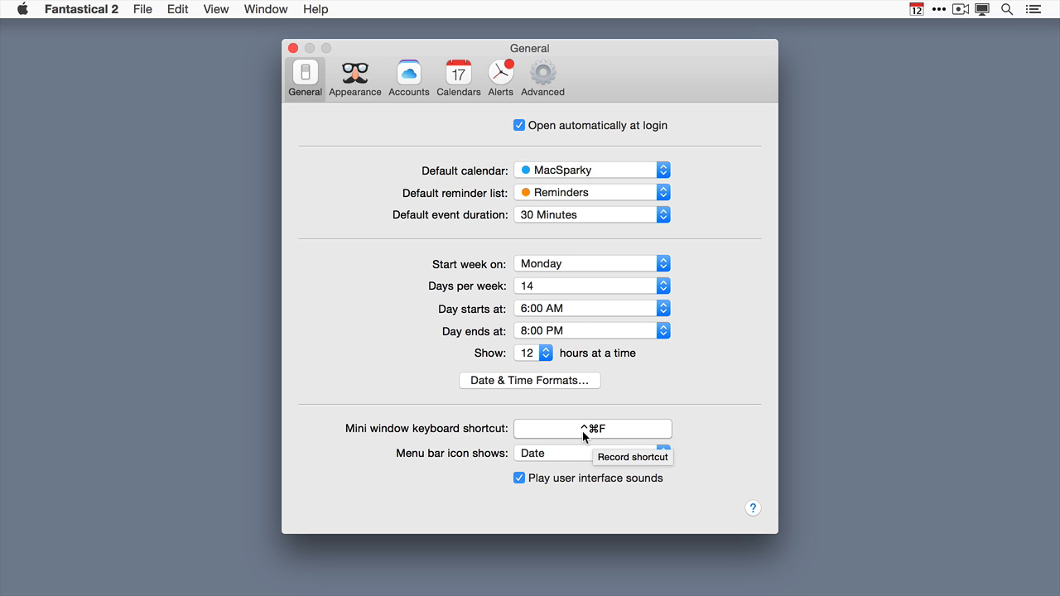
mouse_move(574, 462)
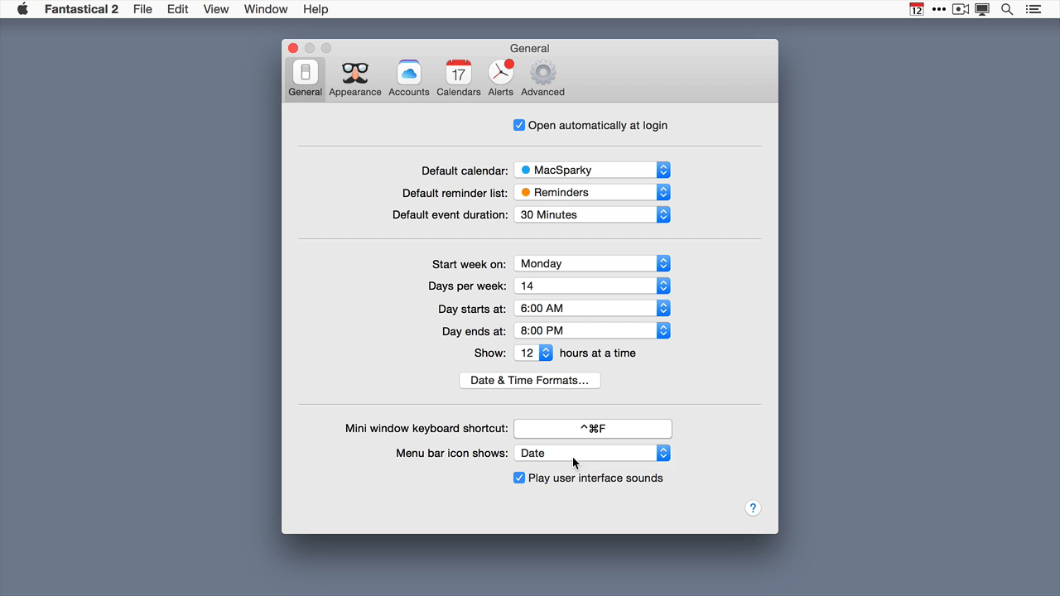
mouse_move(923, 26)
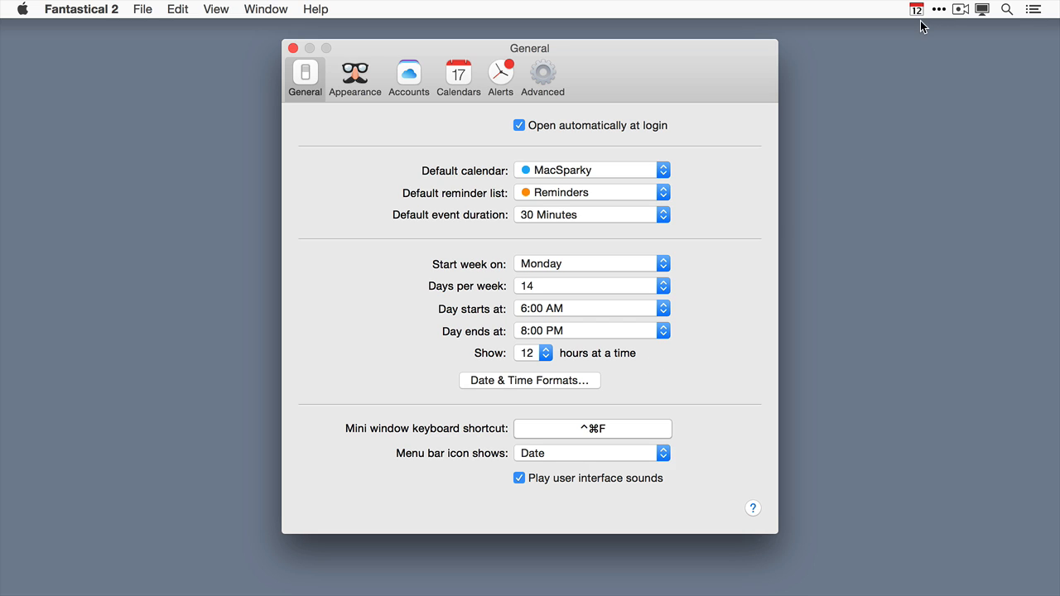
mouse_move(738, 489)
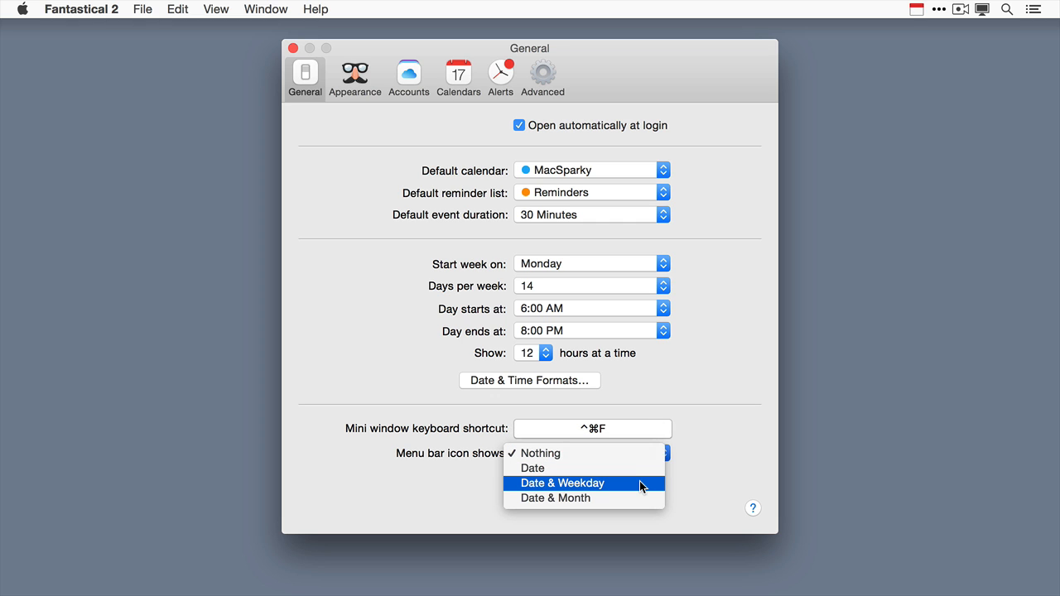
- Change the menu bar icon from Date & Weekday to Date & Month
click(562, 483)
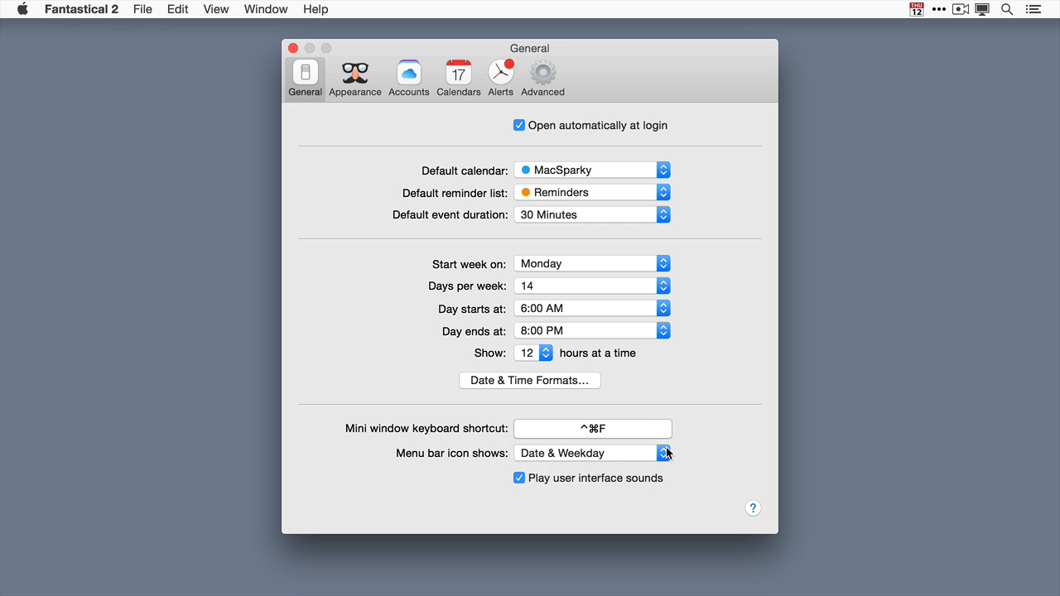
click(593, 453)
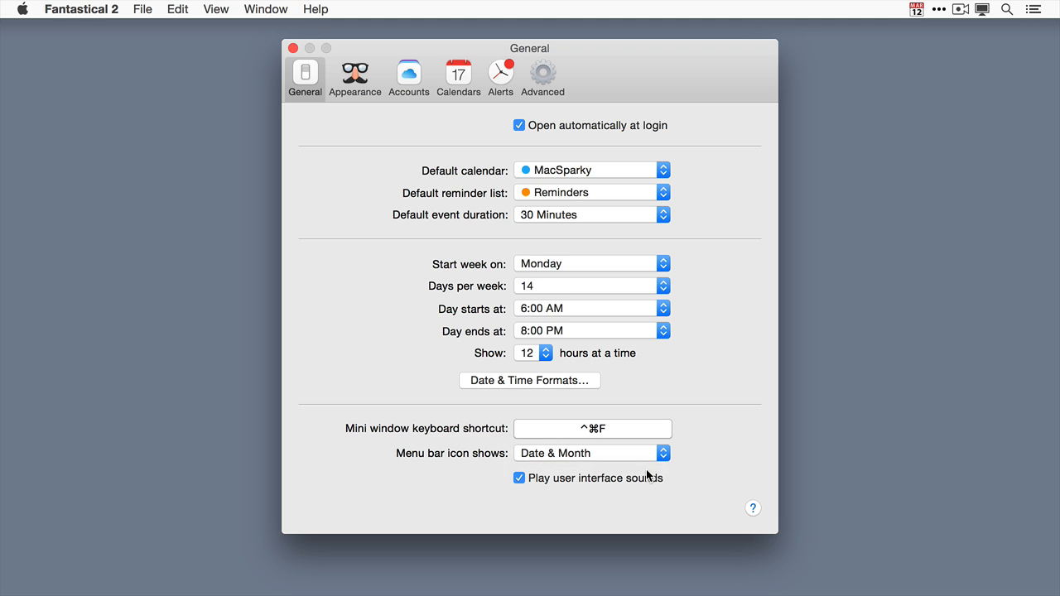
mouse_move(521, 515)
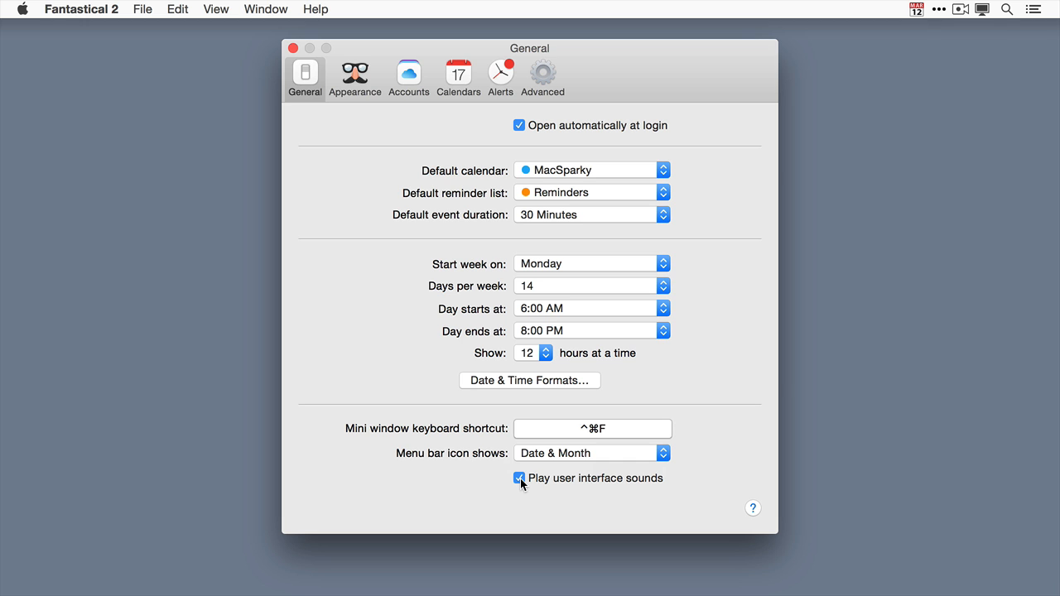
click(354, 73)
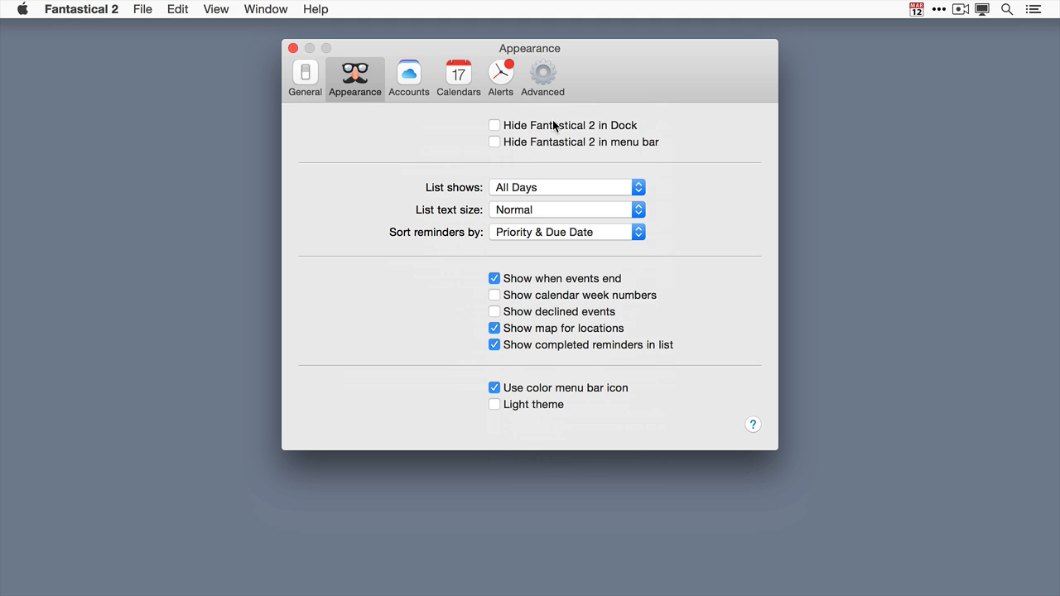
mouse_move(559, 133)
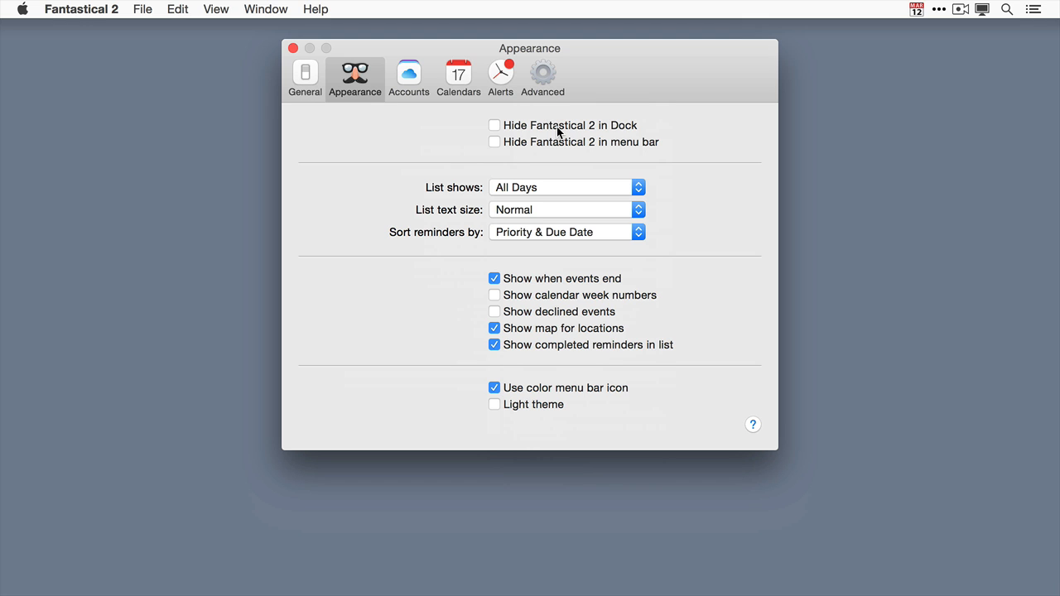
click(566, 187)
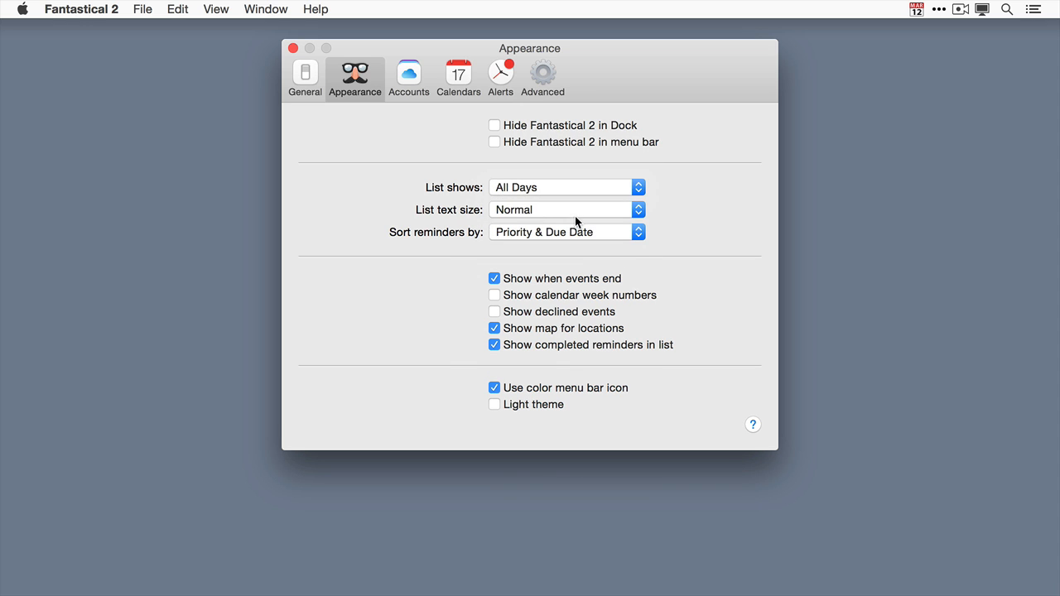
click(566, 210)
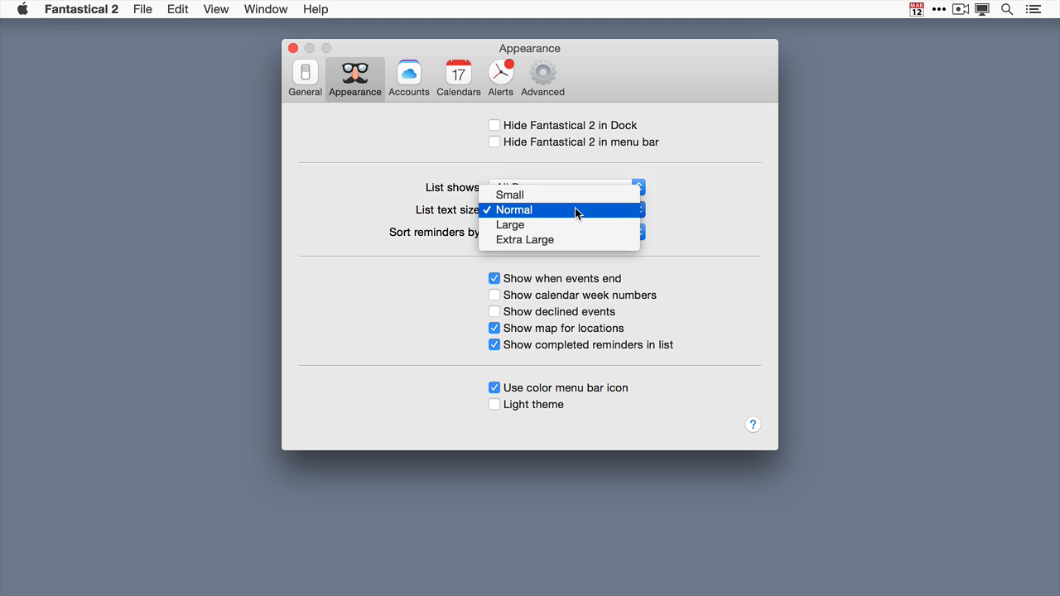
click(515, 210)
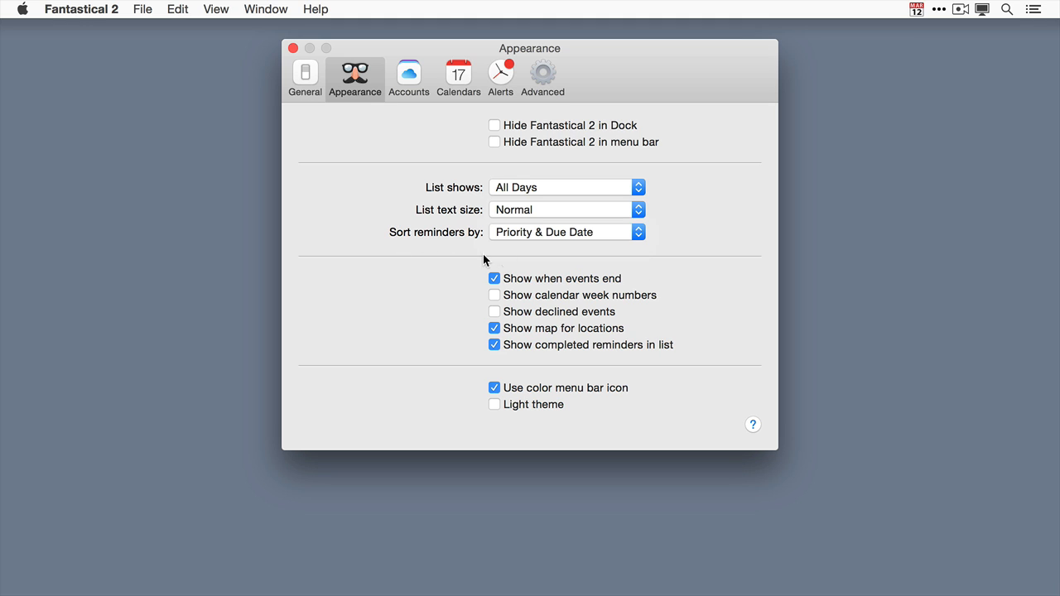
click(566, 232)
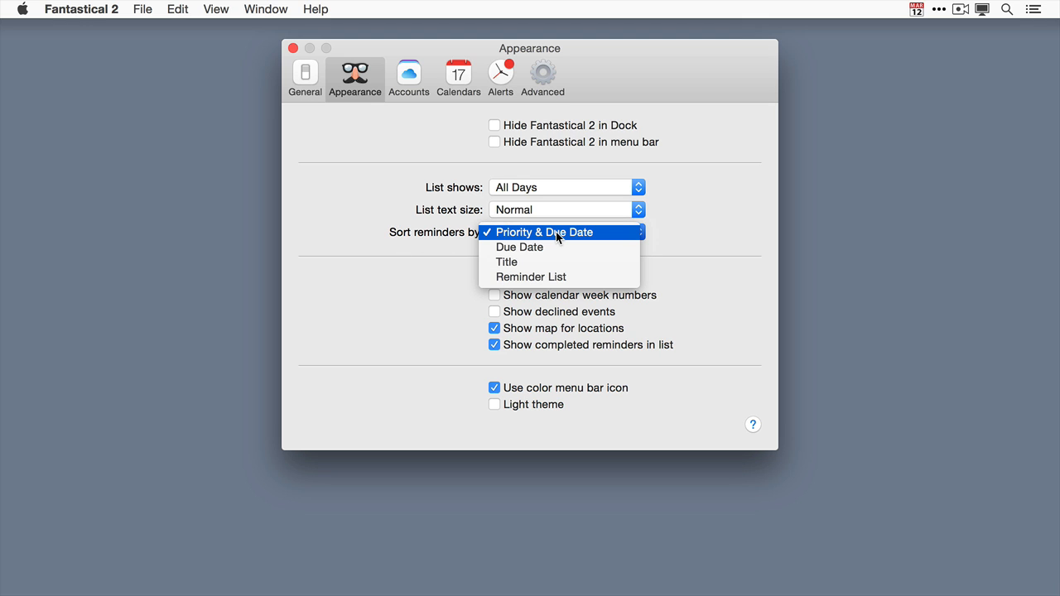
mouse_move(545, 236)
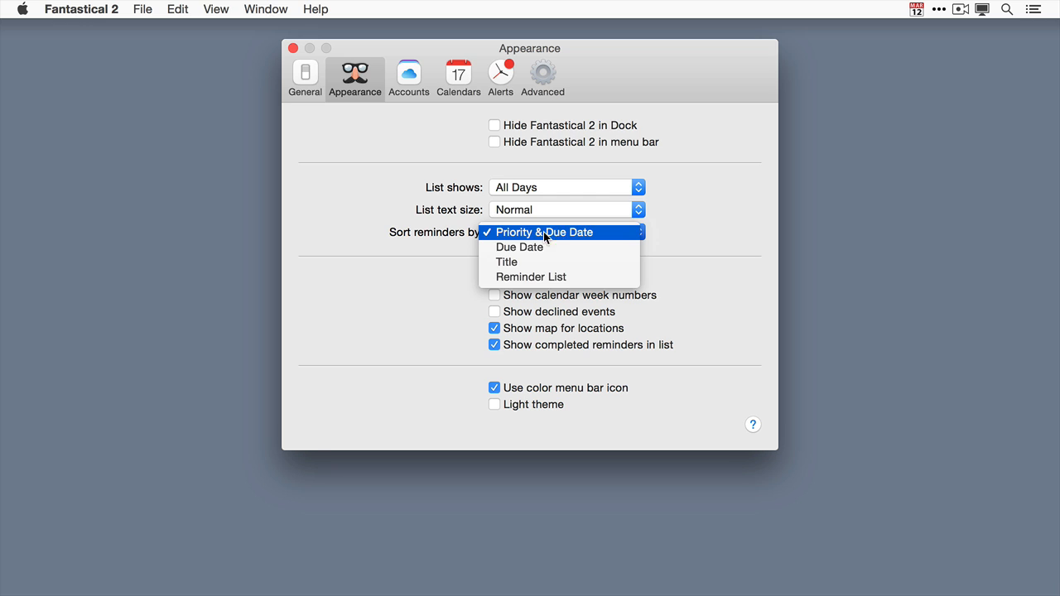
click(542, 232)
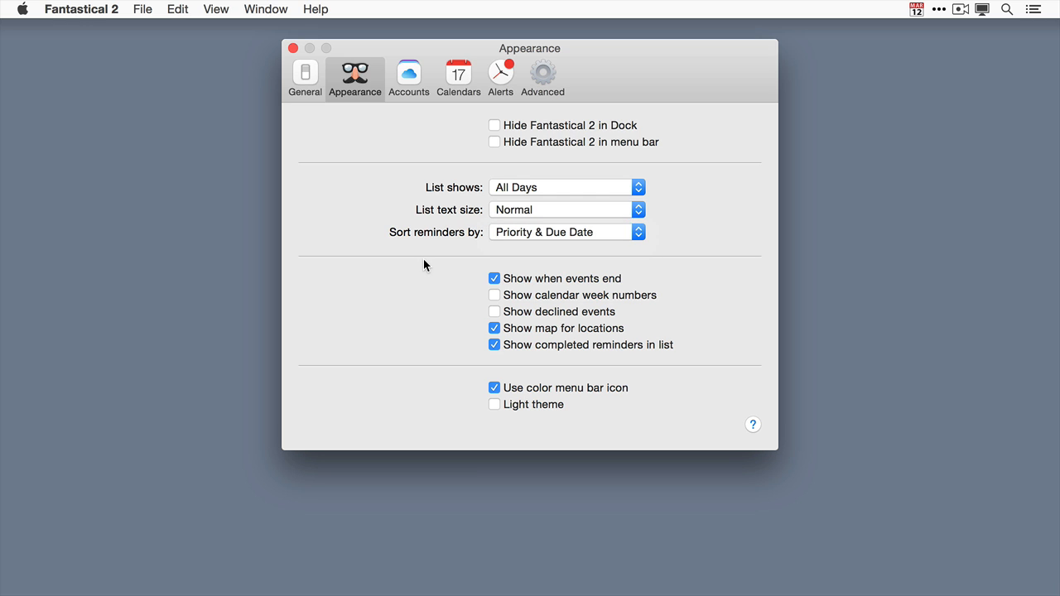
mouse_move(576, 287)
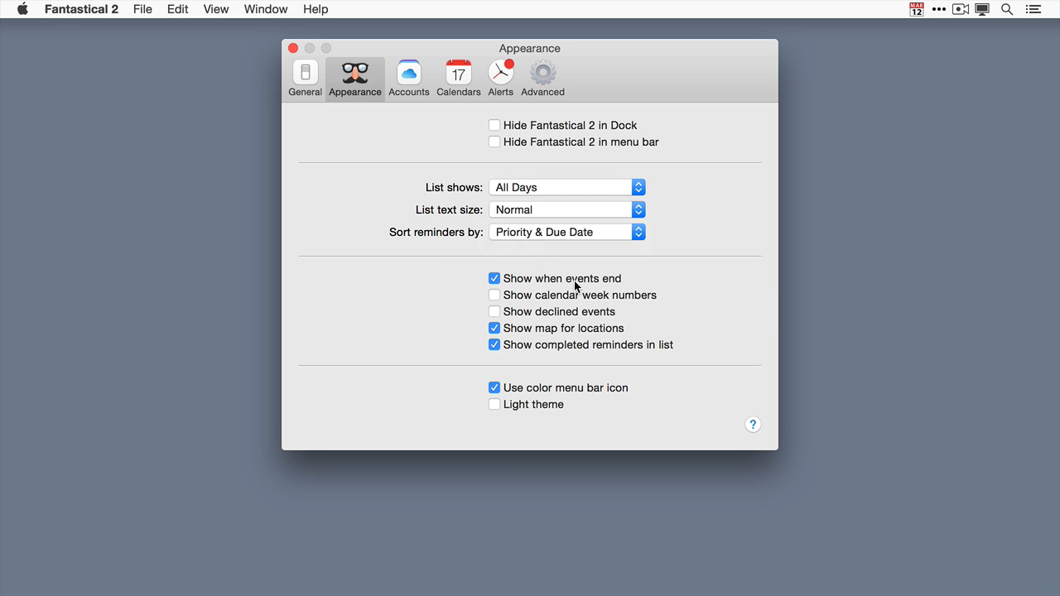
mouse_move(577, 285)
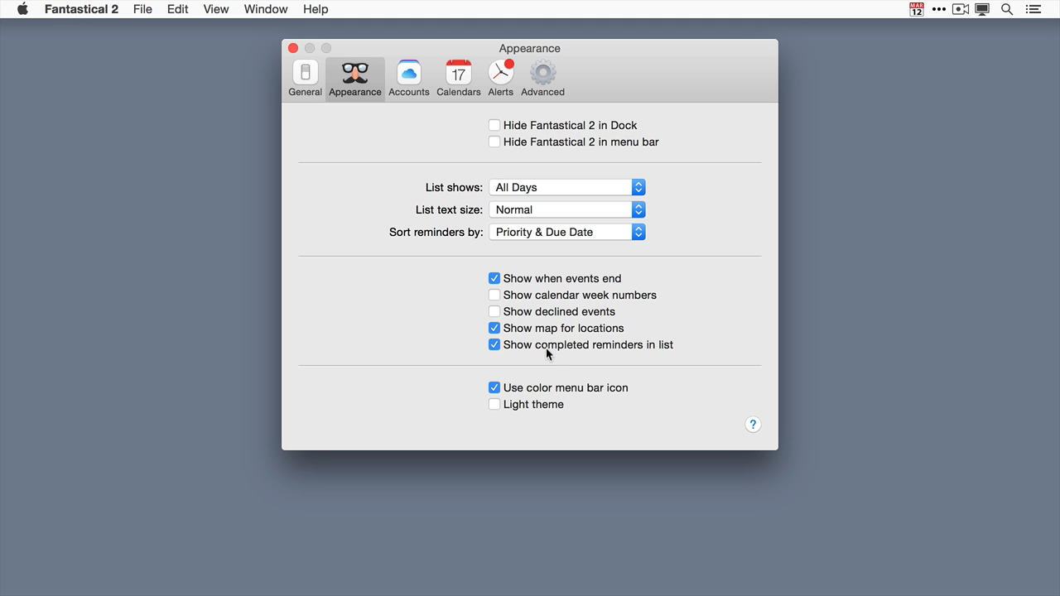
mouse_move(563, 358)
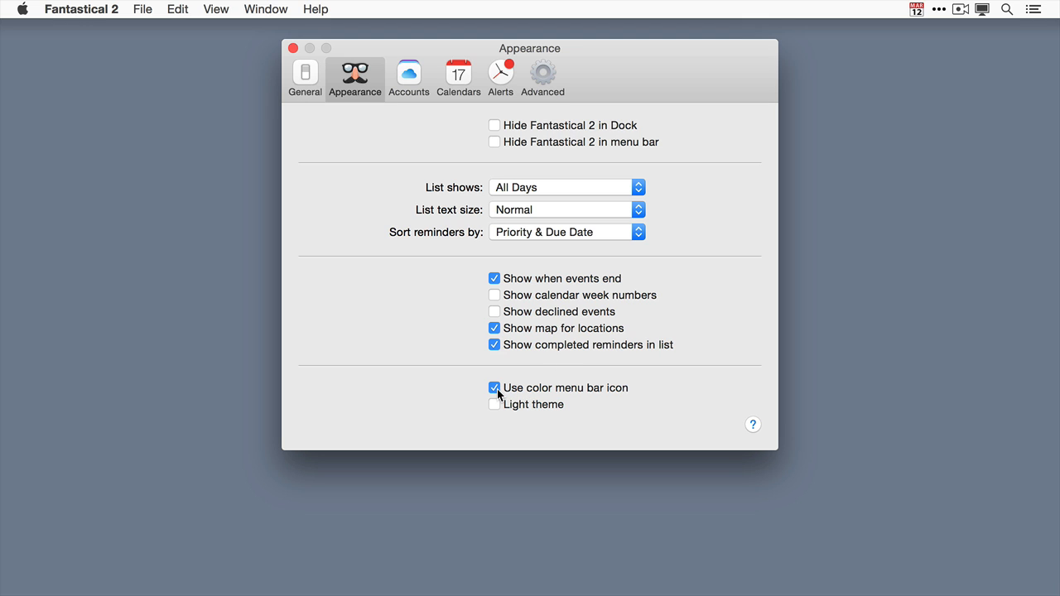
- Keep the color menu bar icon on and preview light versus dark mini-calendar themes, keeping dark
click(494, 388)
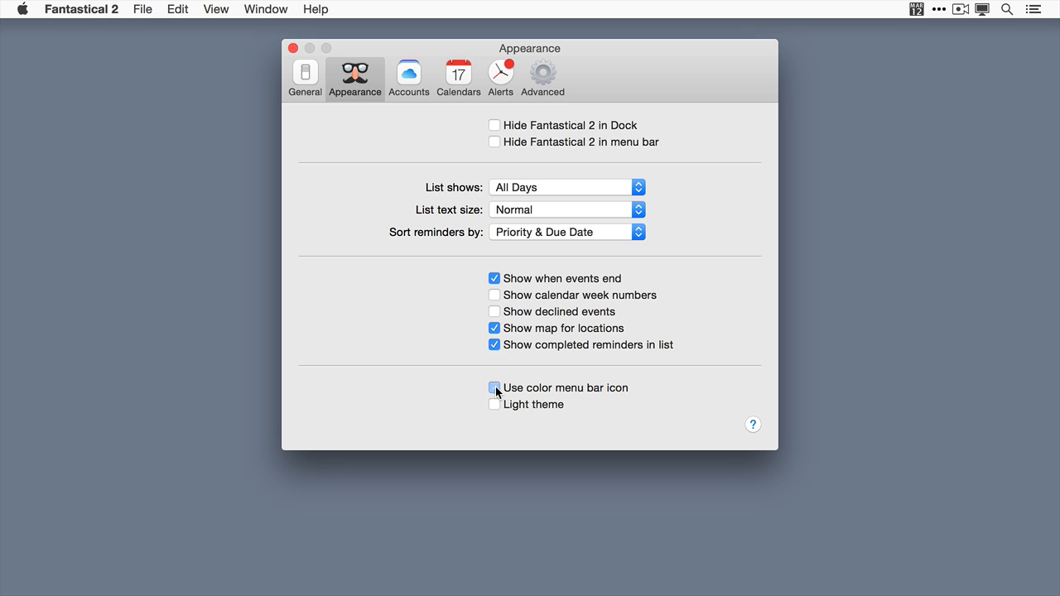
click(495, 388)
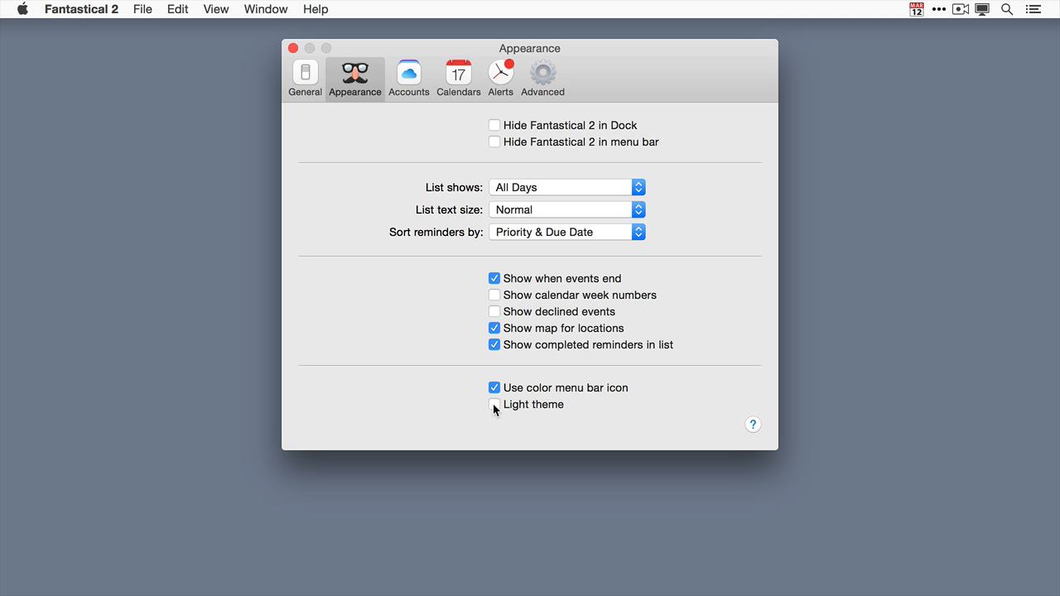
click(494, 404)
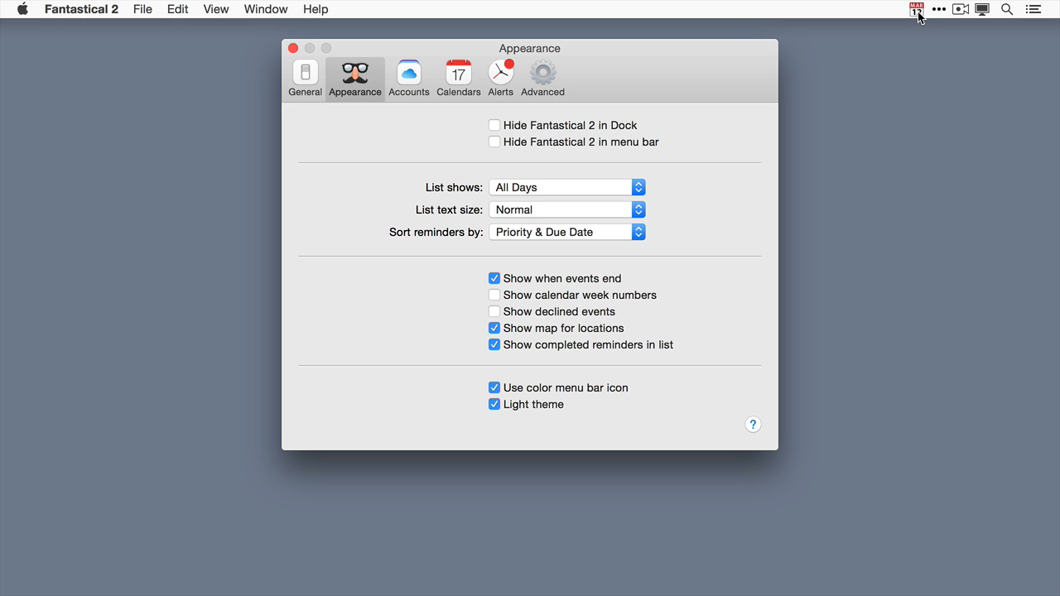
click(916, 9)
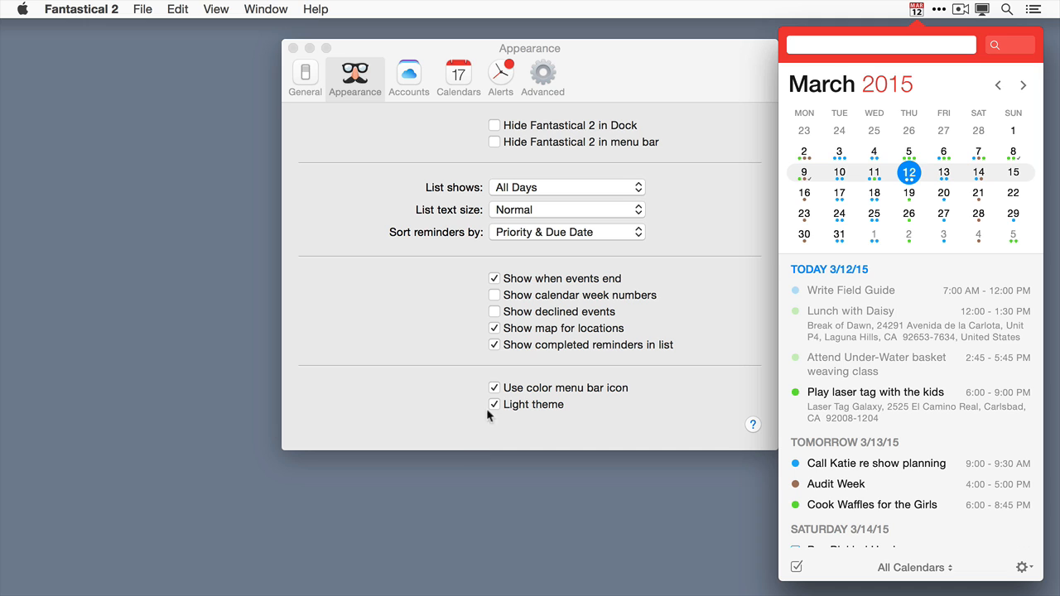
click(494, 404)
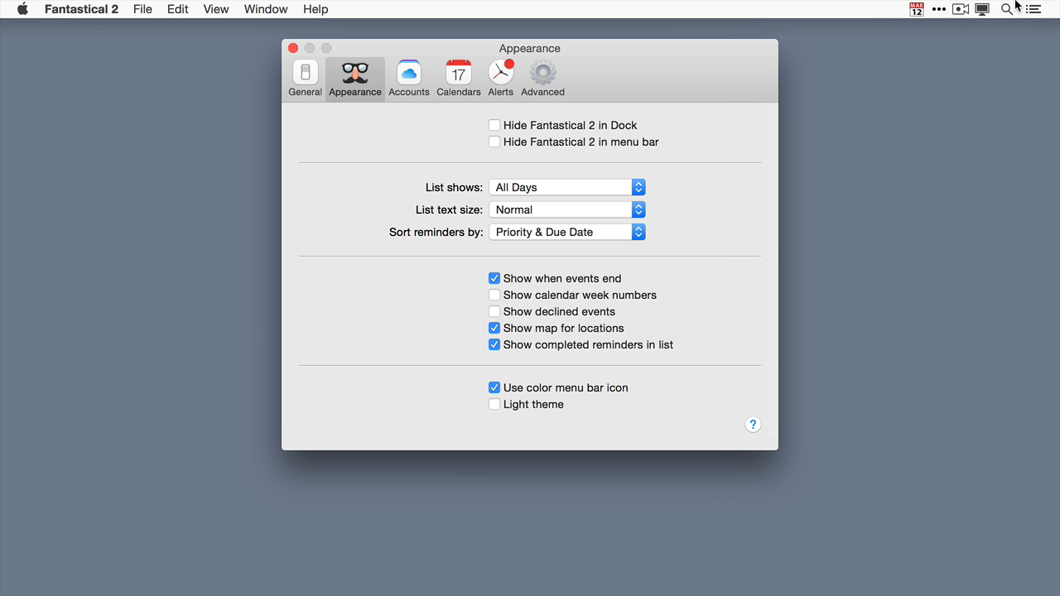
click(917, 10)
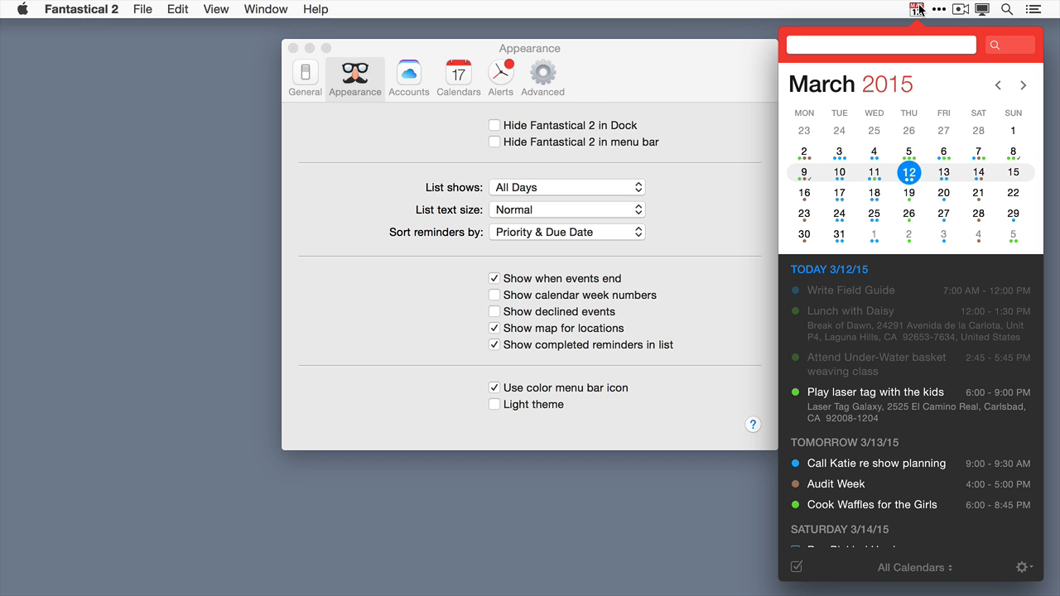
mouse_move(676, 211)
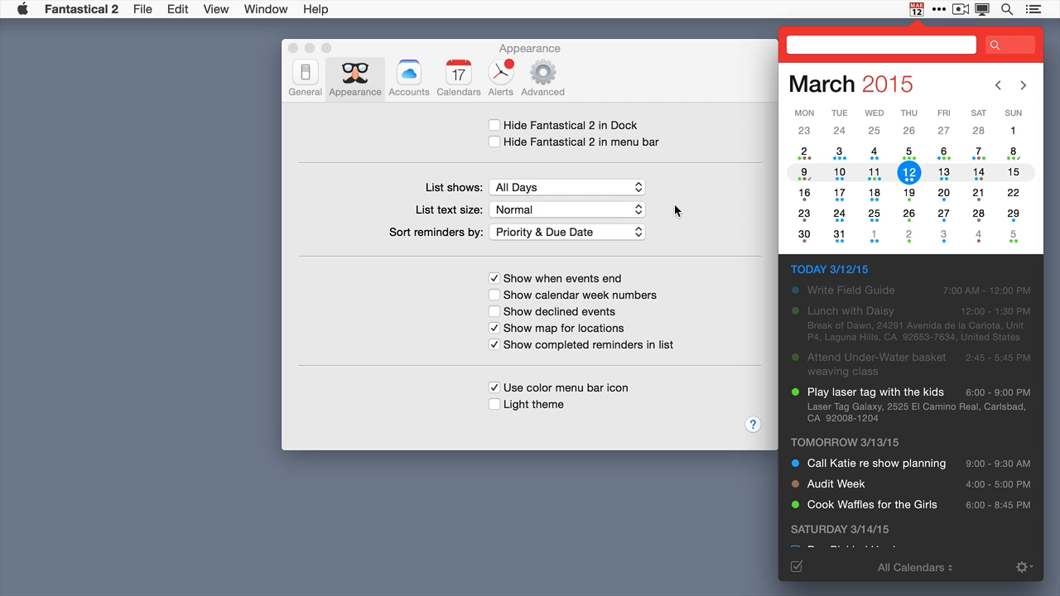
click(408, 73)
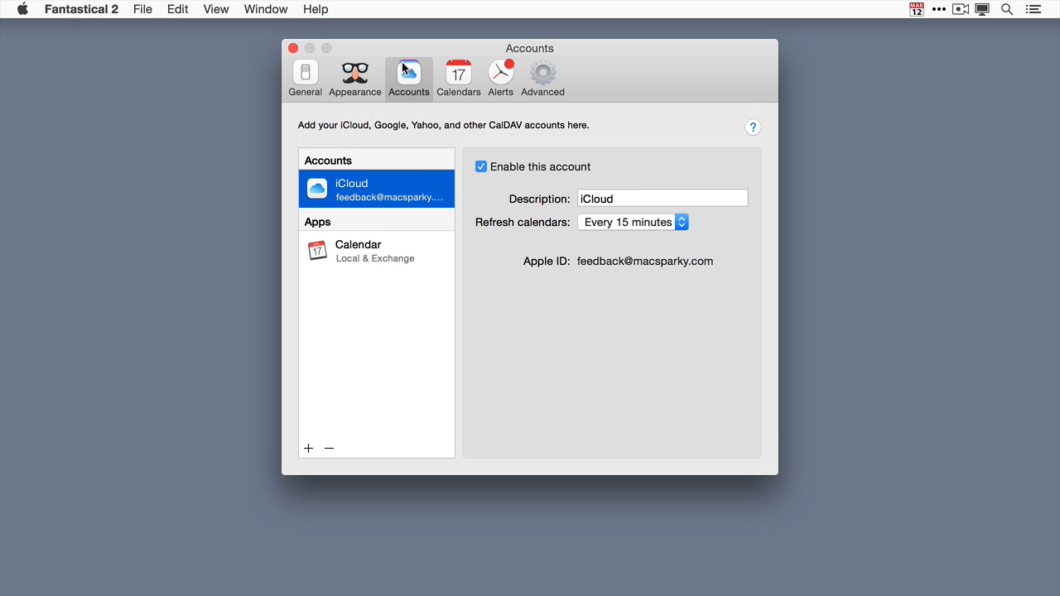
- View the Family calendar set in the Calendars preferences
click(458, 74)
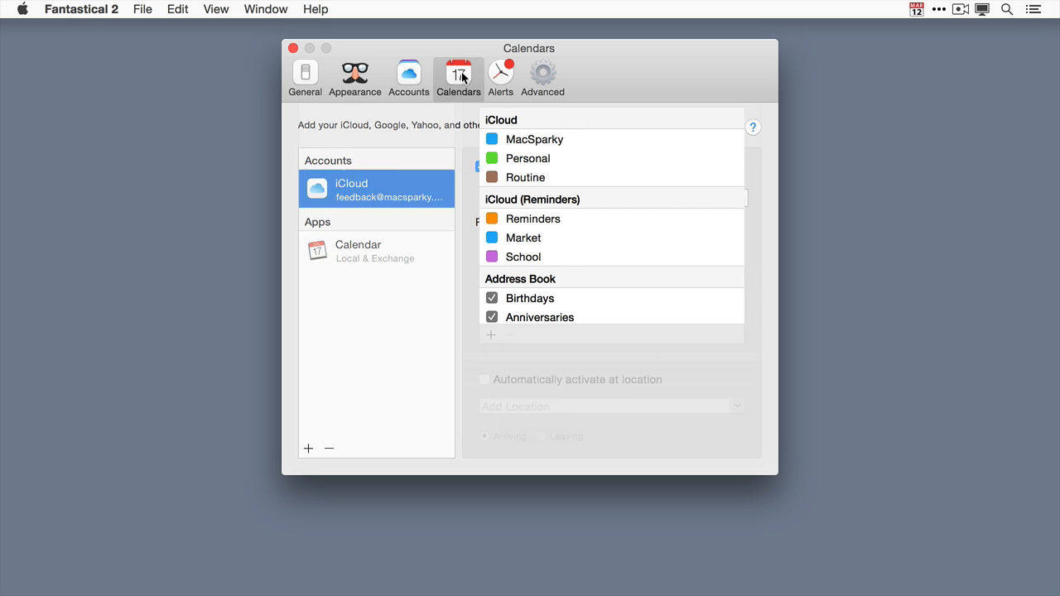
click(459, 78)
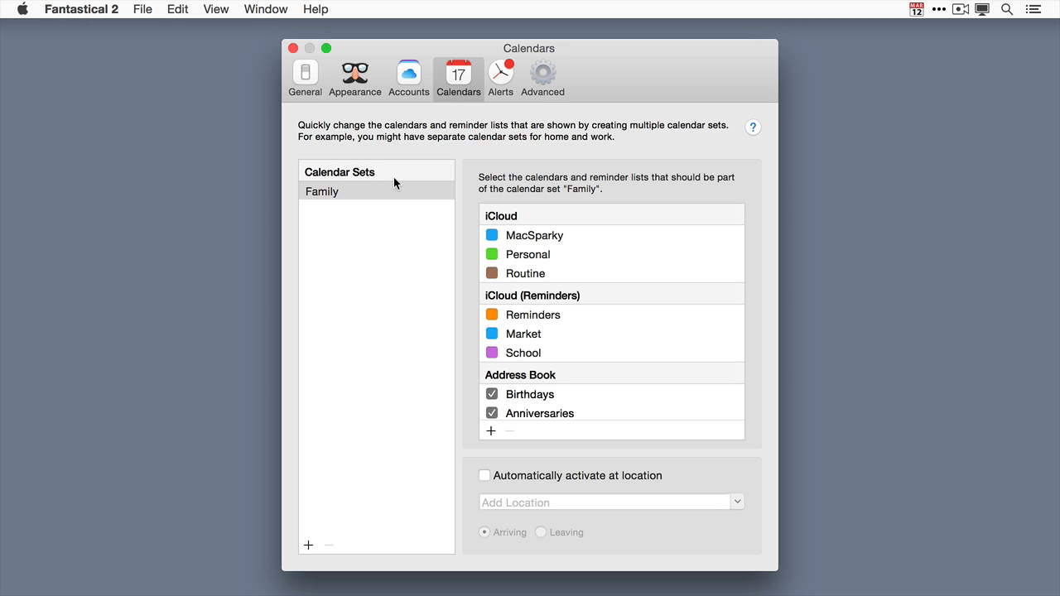
click(500, 75)
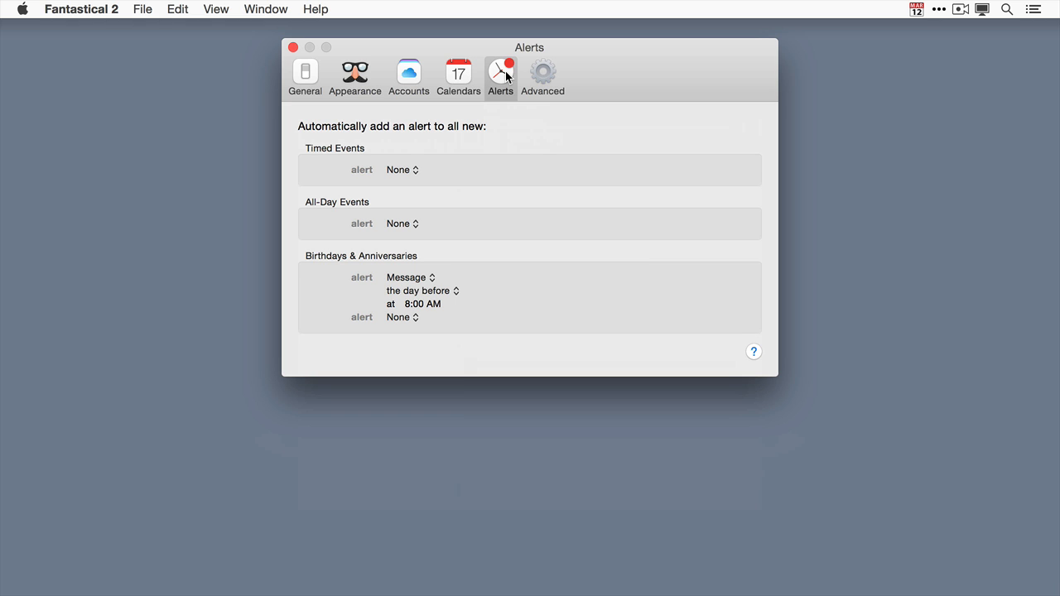
mouse_move(430, 190)
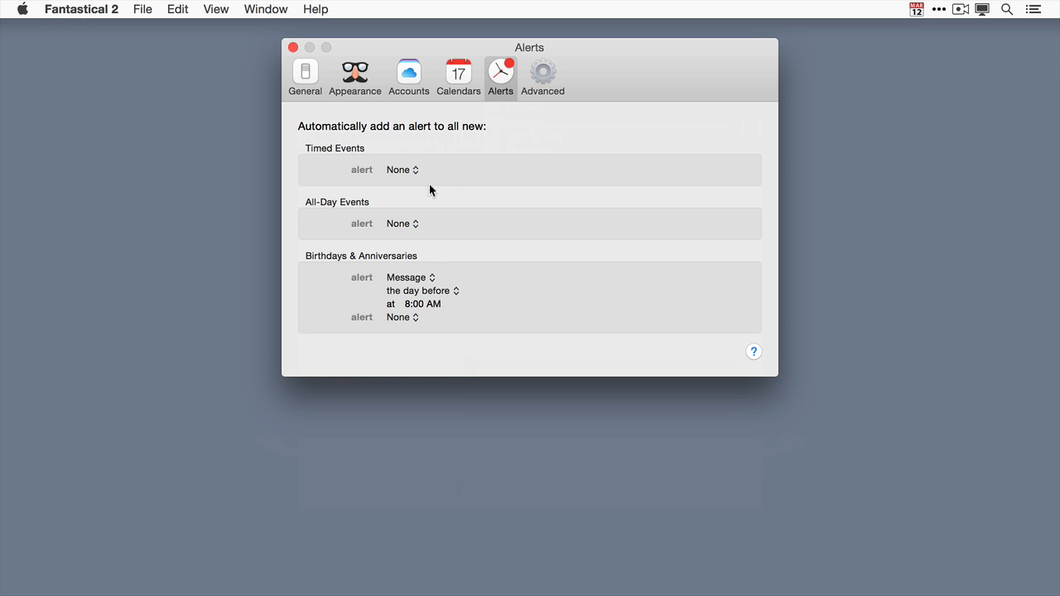
mouse_move(407, 229)
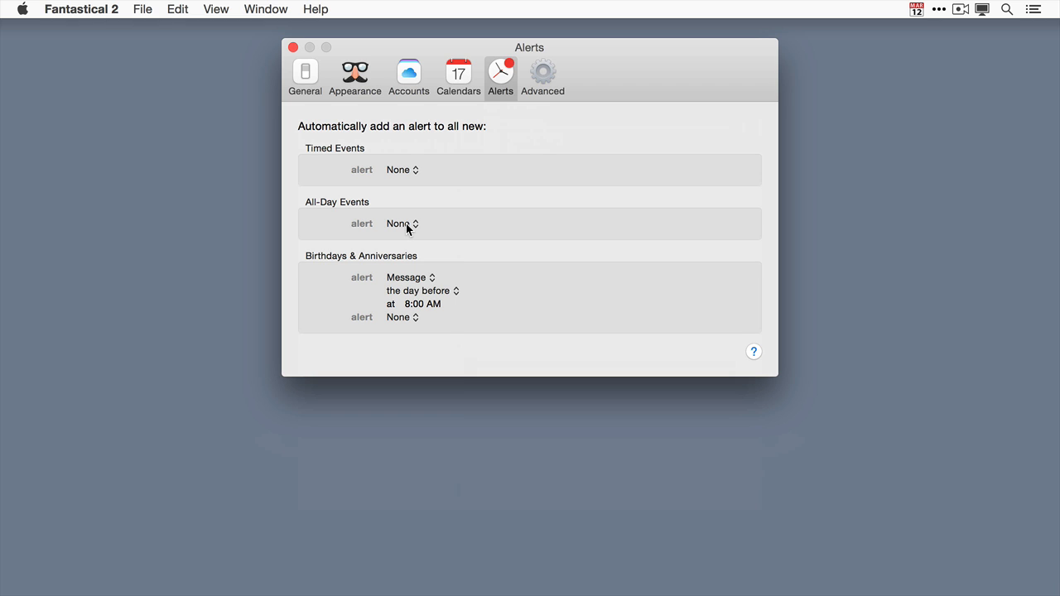
mouse_move(445, 282)
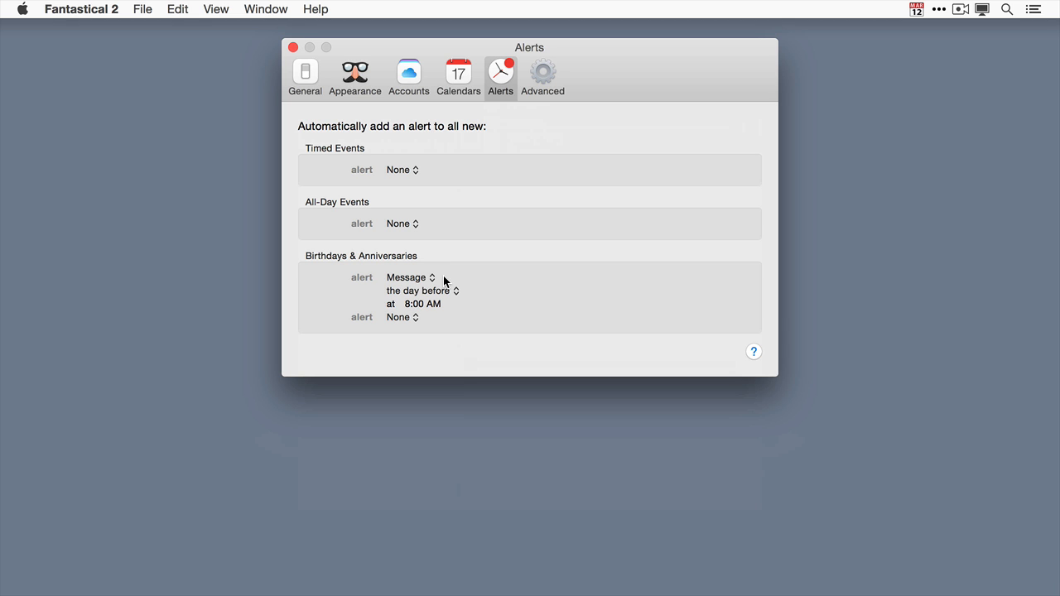
- Review the default Alerts settings, then move to the Advanced preferences
click(543, 75)
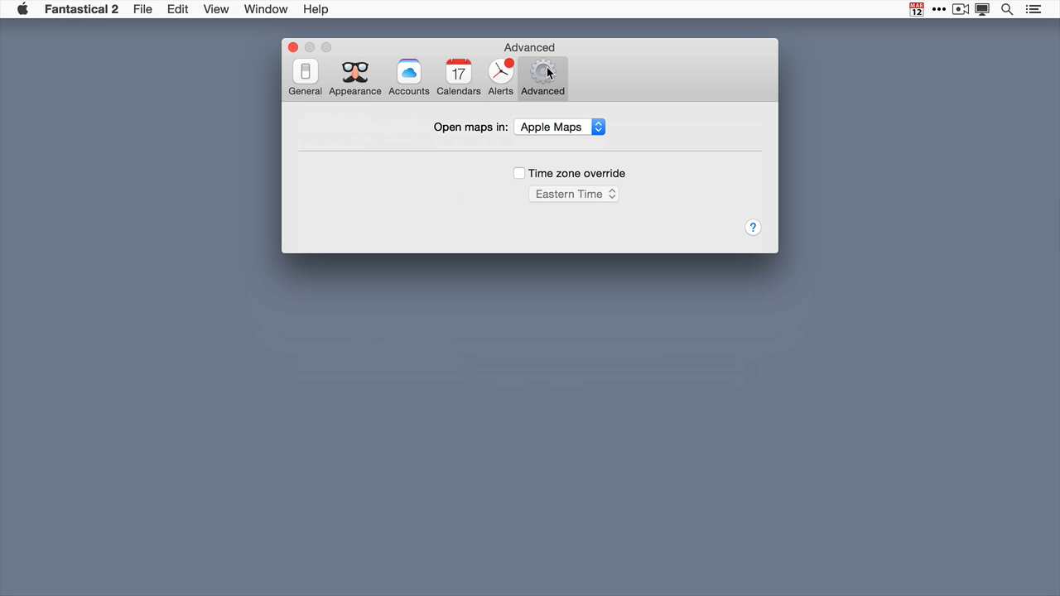
click(560, 127)
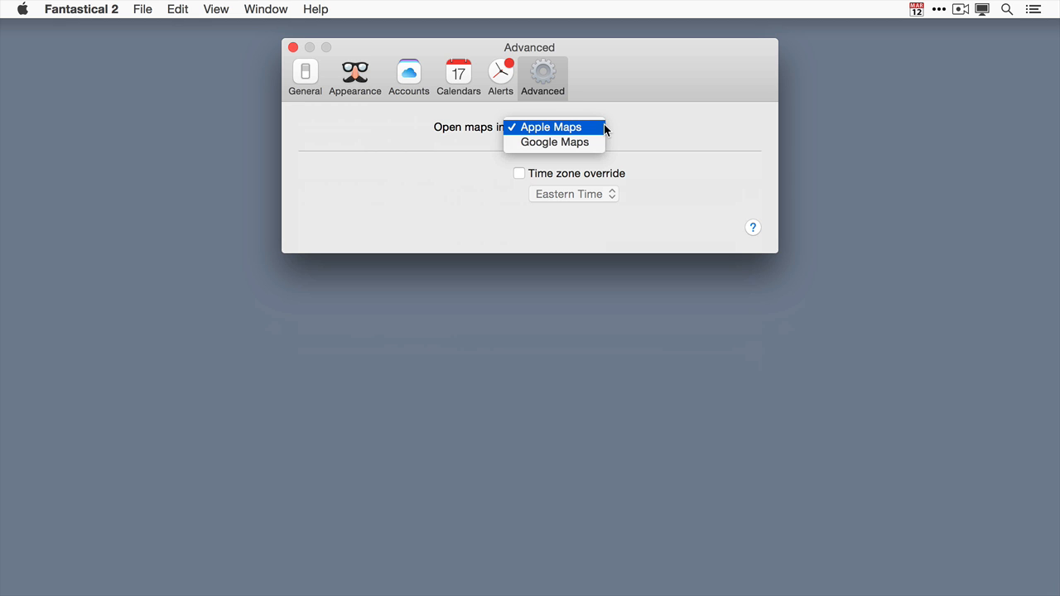
click(551, 127)
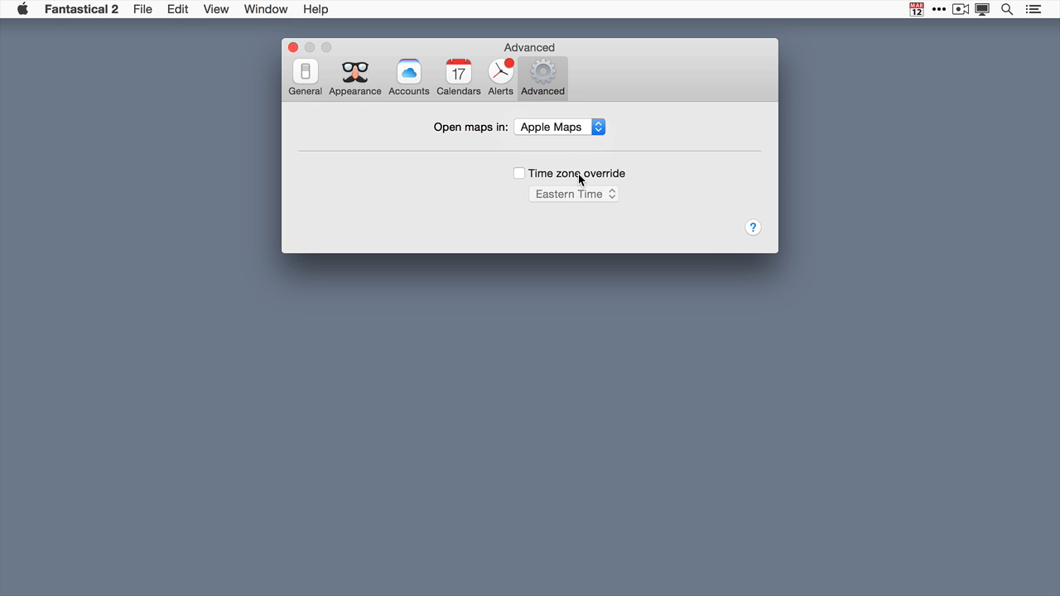
mouse_move(577, 173)
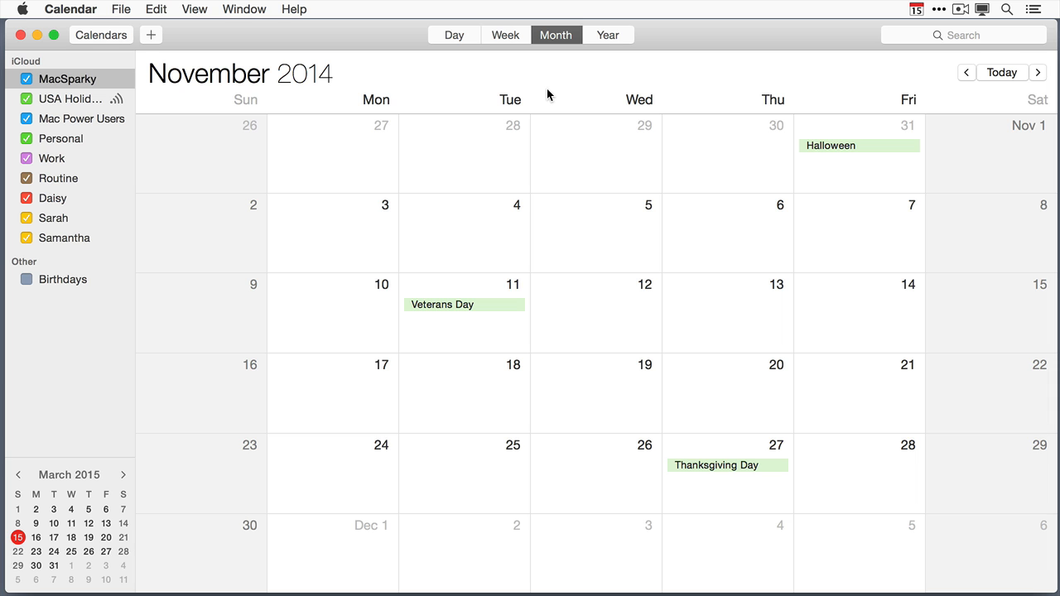
mouse_move(71, 7)
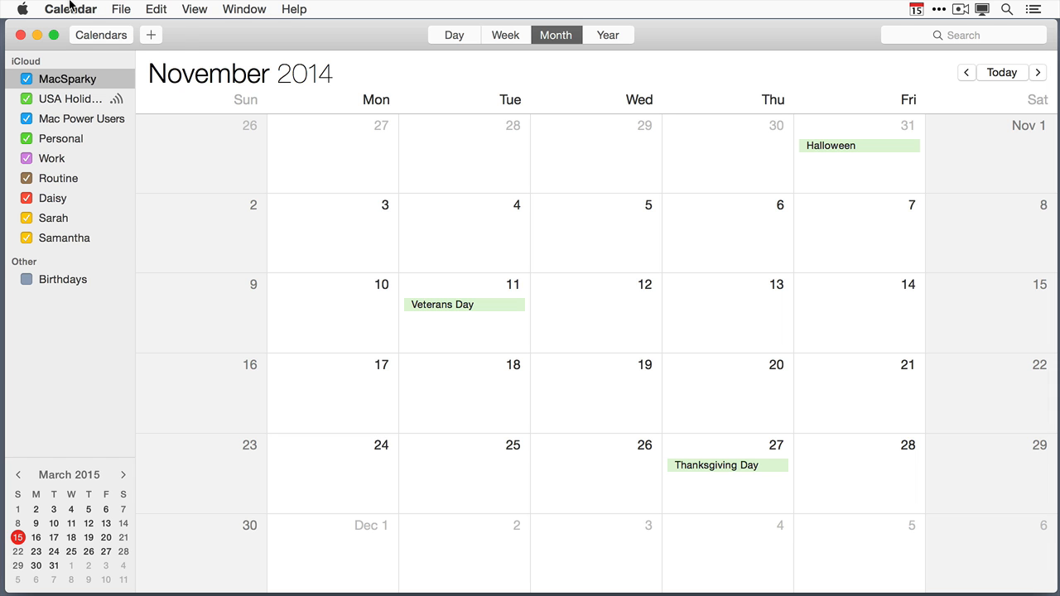
- Open Apple Calendar's General preferences from the Calendar menu
click(70, 10)
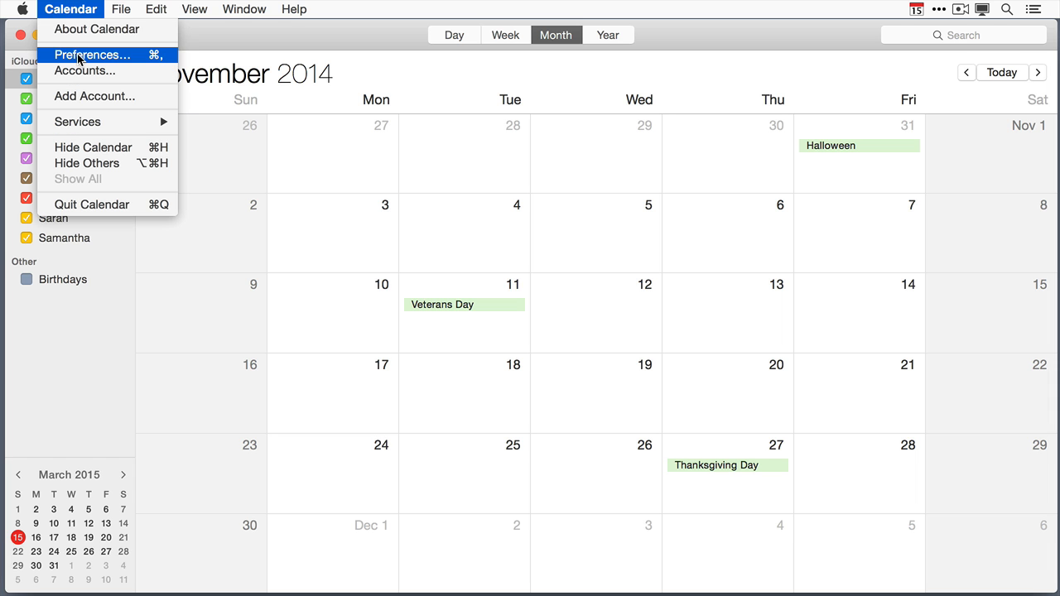
click(91, 54)
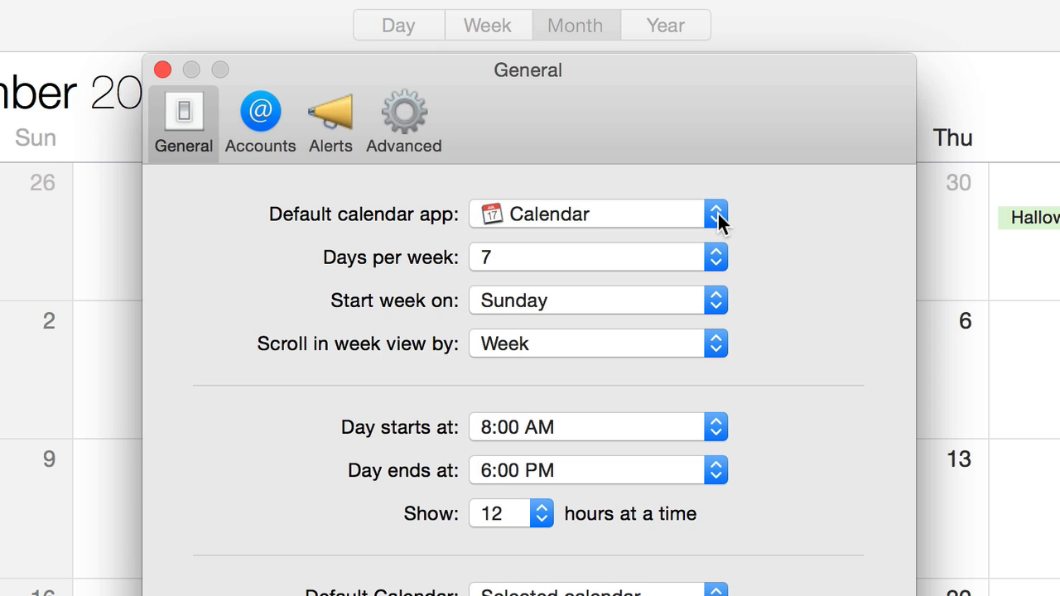
- Change Calendar's default calendar app from Calendar to Fantastical 2
click(714, 214)
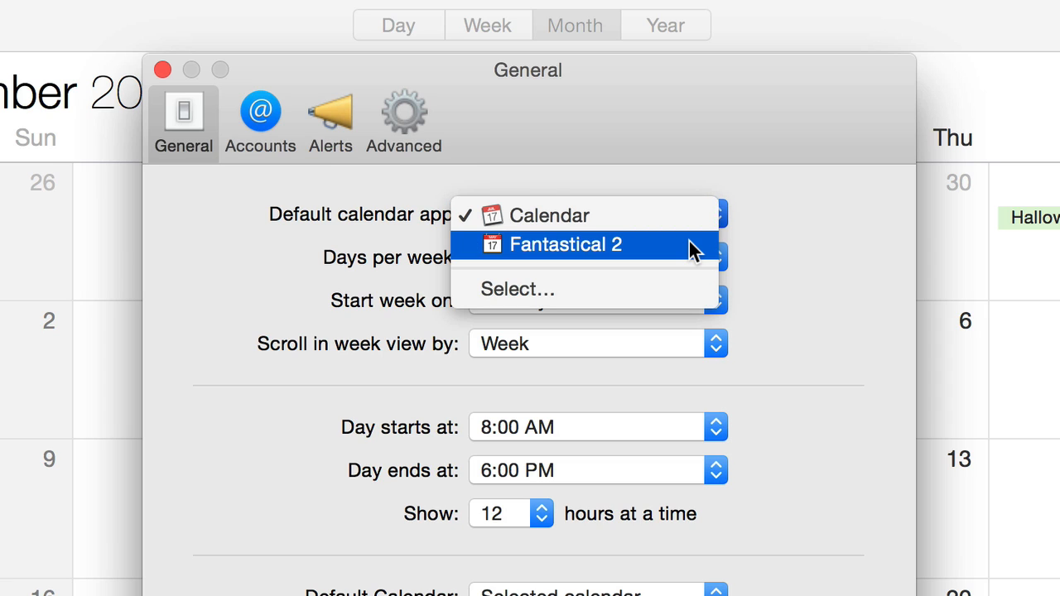
click(566, 243)
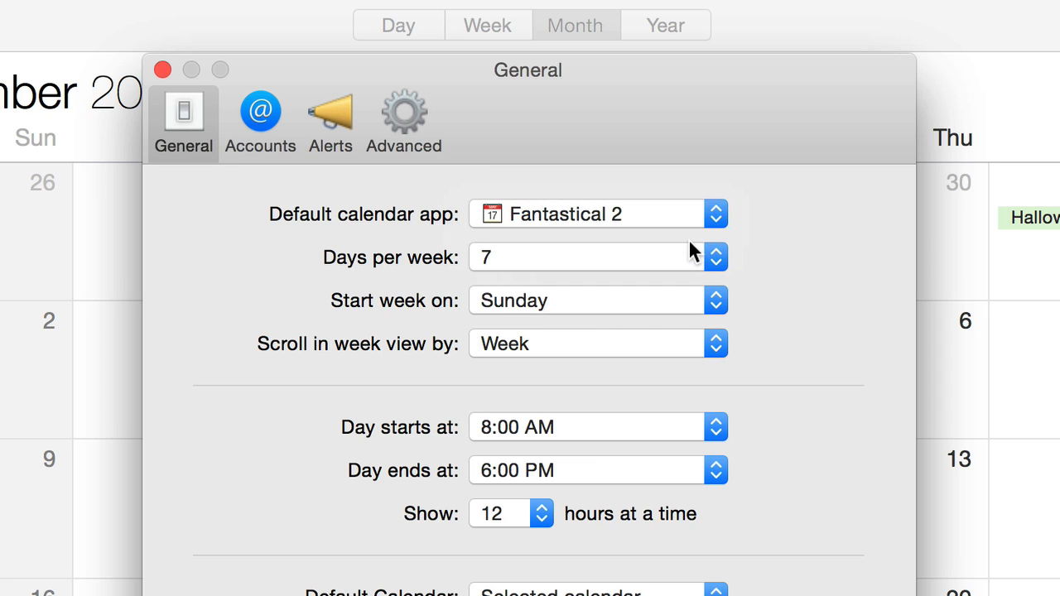